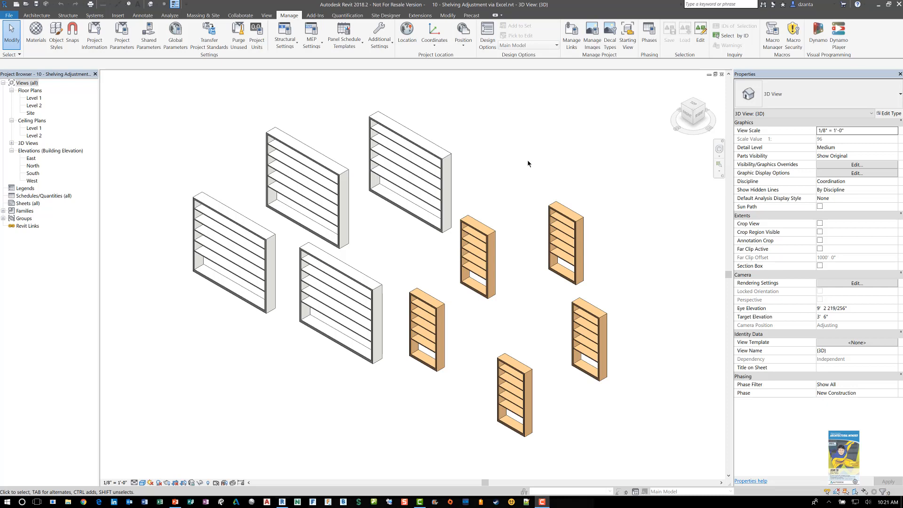
mouse_move(533, 123)
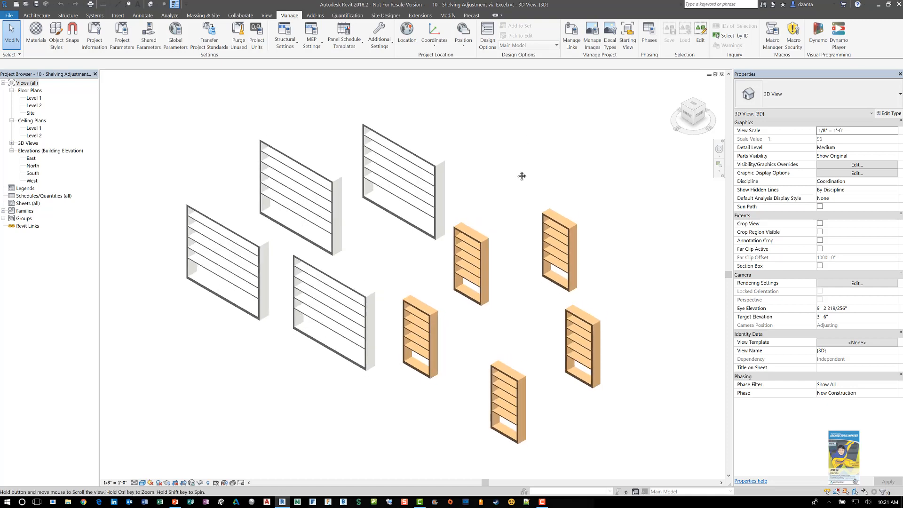
Step: Launch Dynamo from Revit and open the '10 - Shelving Width Adjustment via Excel' script from the Scripts folder
left_click(559, 252)
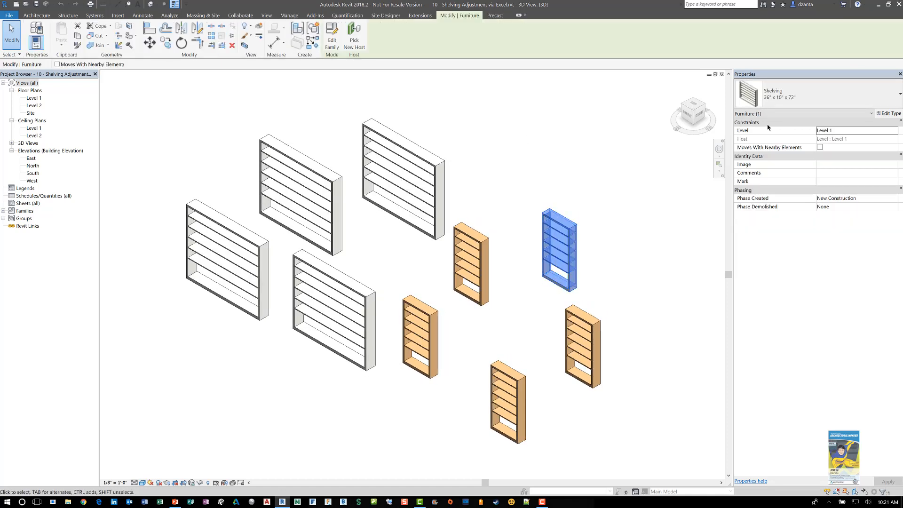
mouse_move(594, 139)
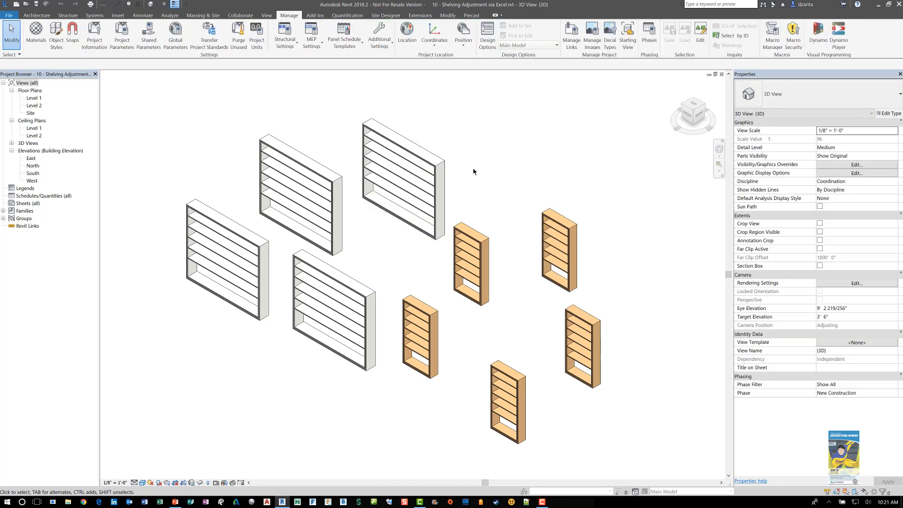
mouse_move(443, 131)
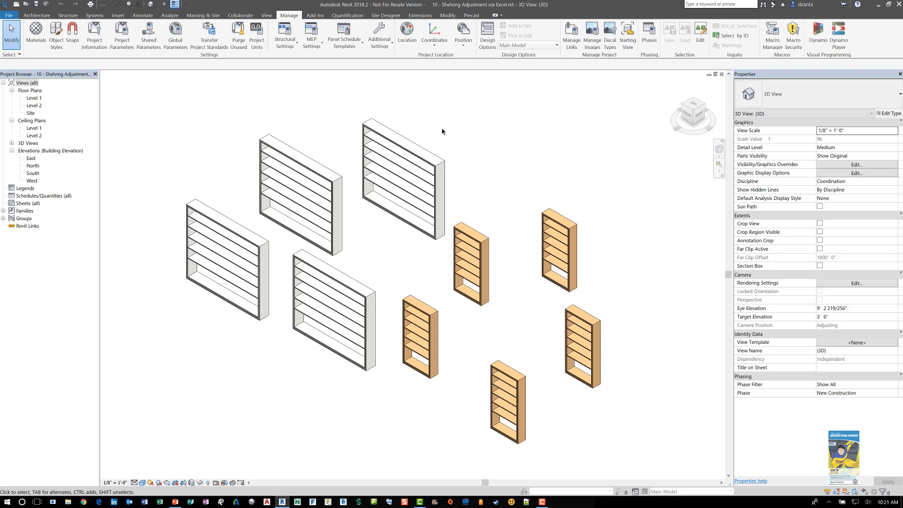
mouse_move(510, 128)
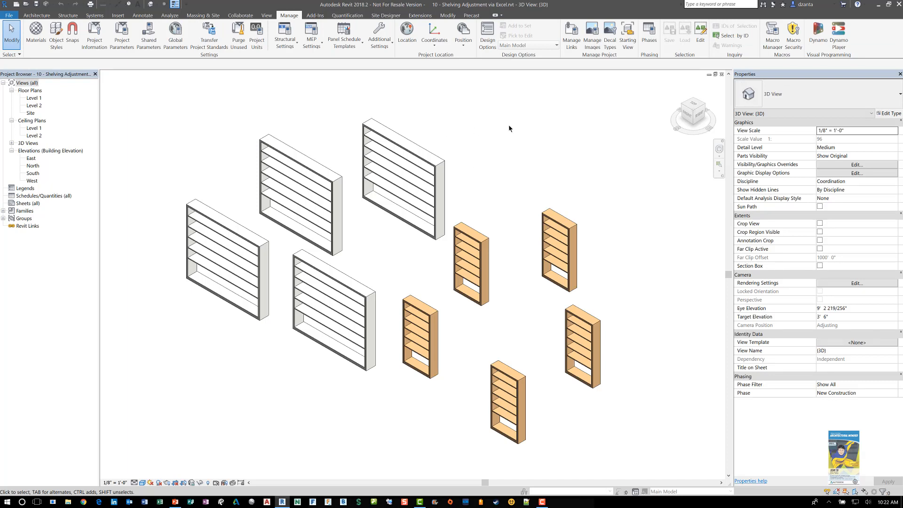
mouse_move(588, 138)
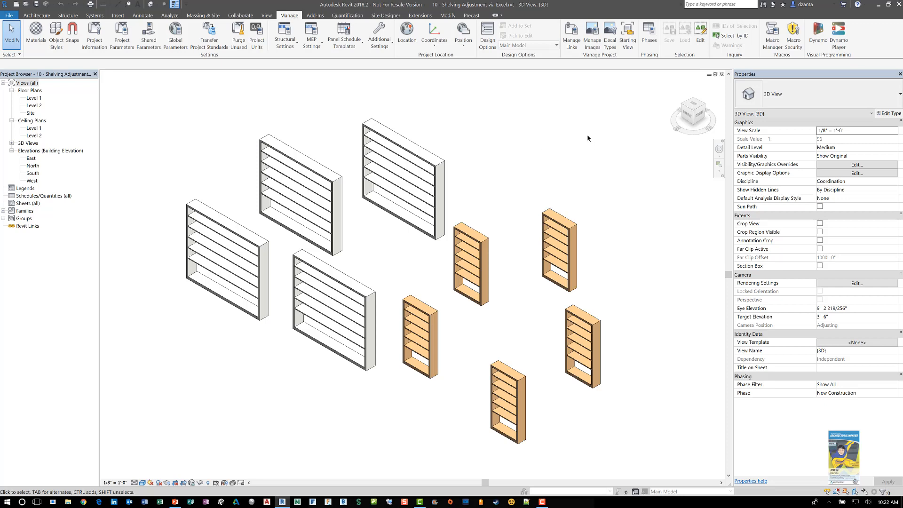
mouse_move(280, 211)
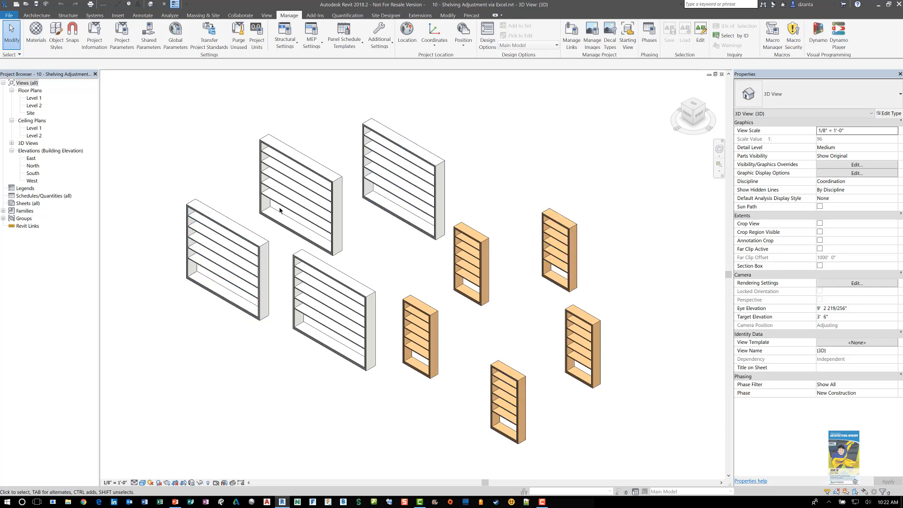
mouse_move(519, 141)
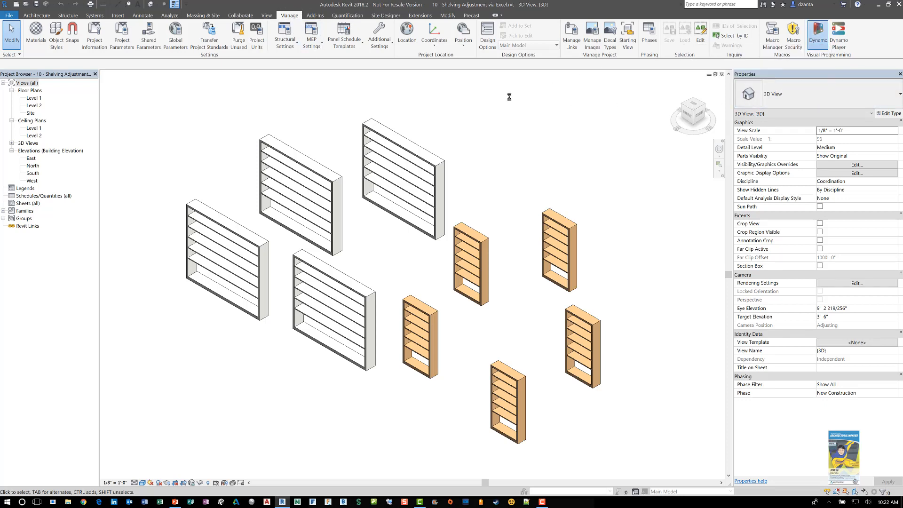
mouse_move(522, 136)
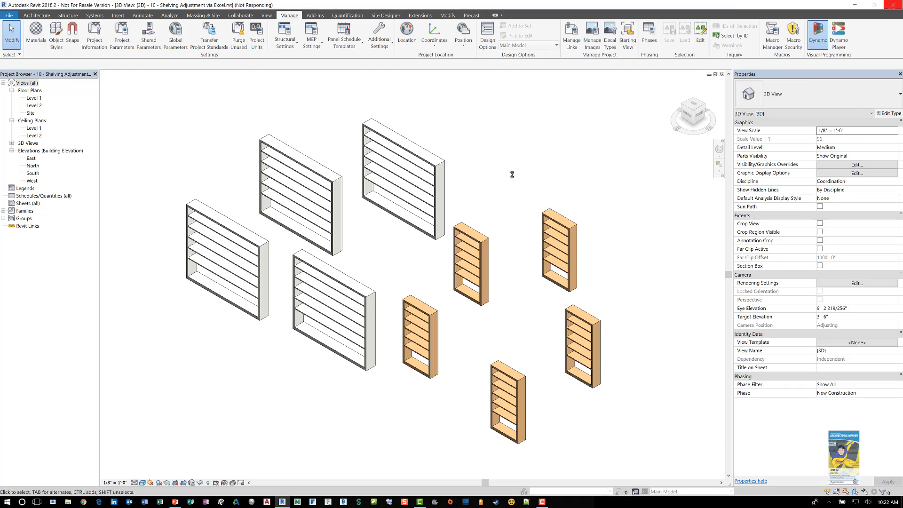
left_click(814, 29)
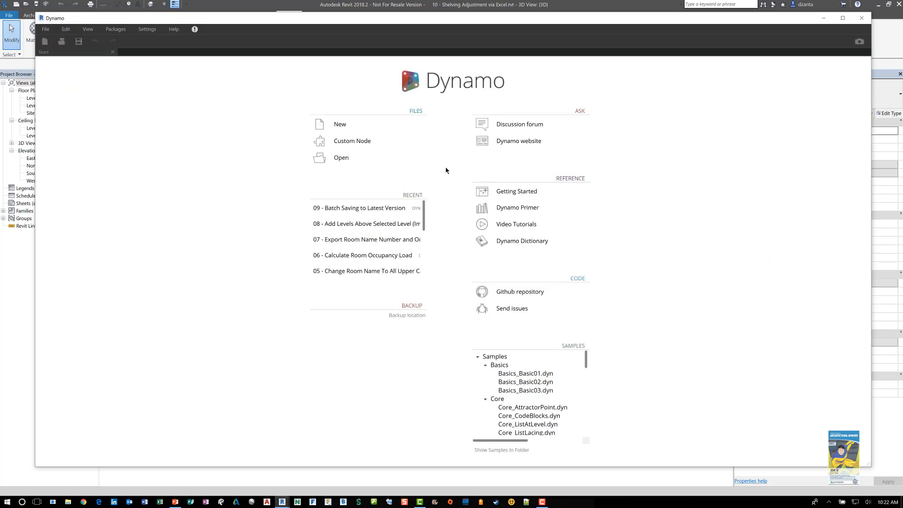
left_click(341, 158)
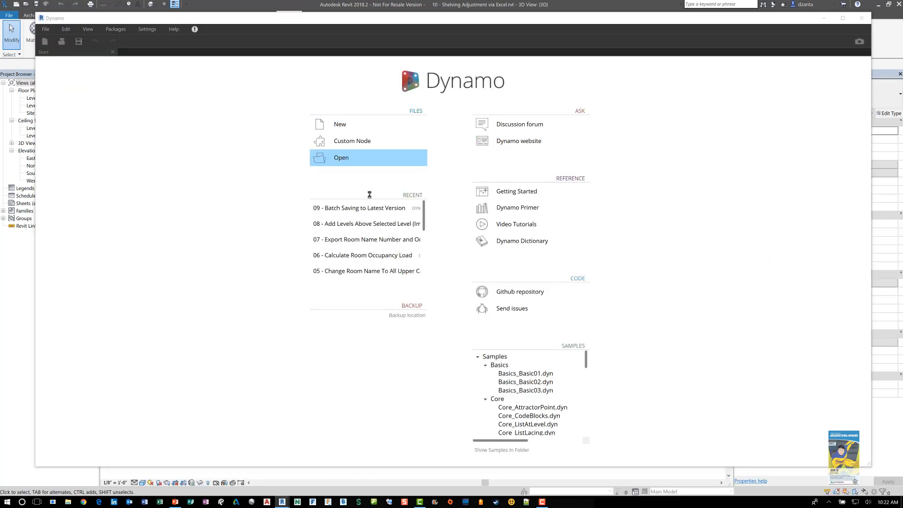
left_click(340, 158)
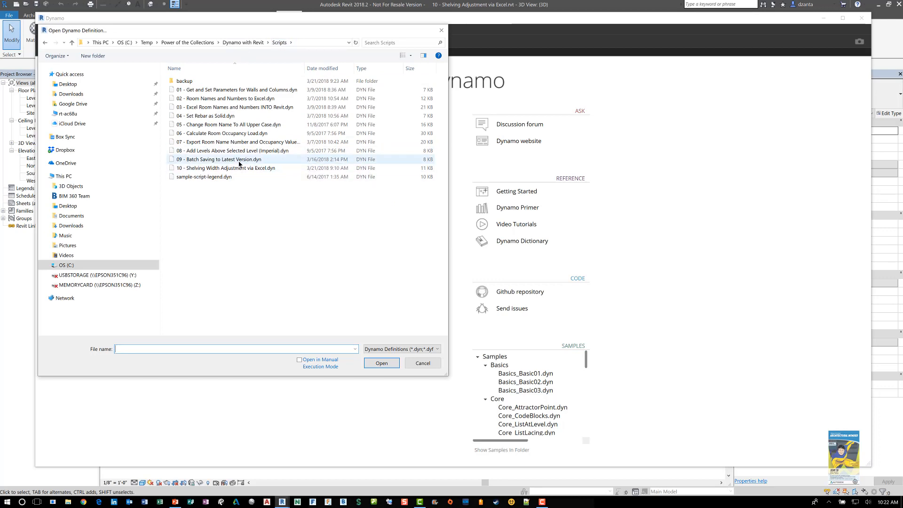
left_click(225, 167)
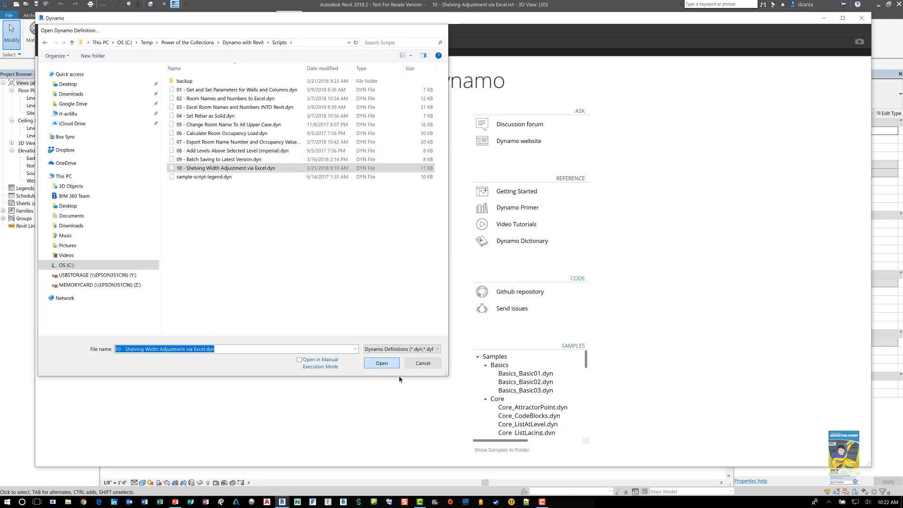
left_click(382, 363)
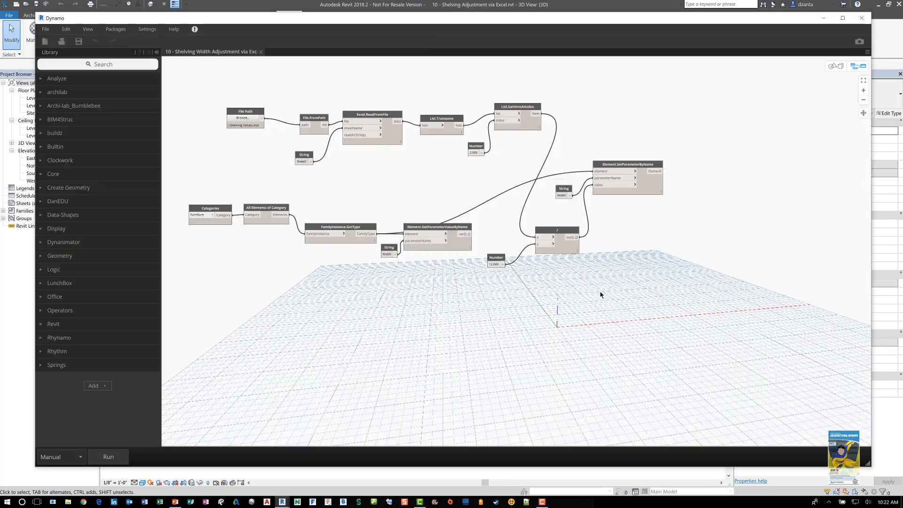
Step: Group the Excel-reading nodes and title the group 'Read Data from Excel'
left_click(108, 457)
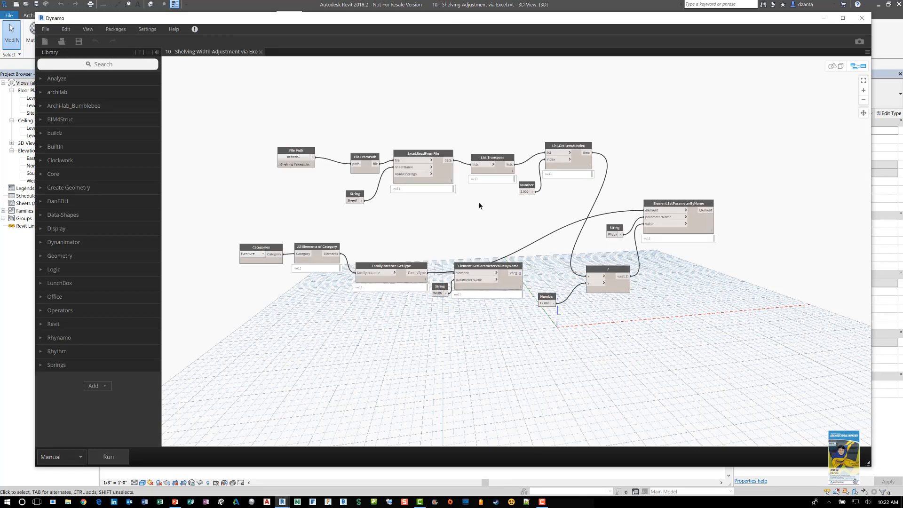
mouse_move(267, 131)
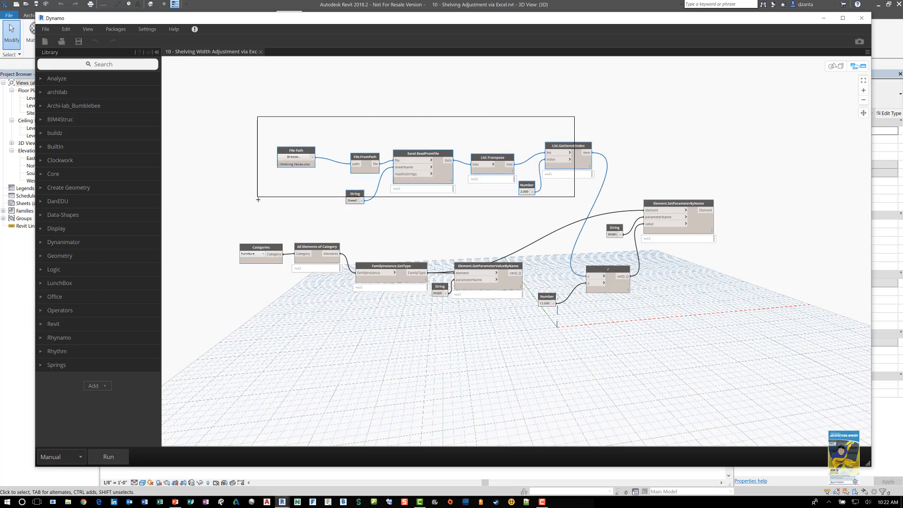
right_click(295, 154)
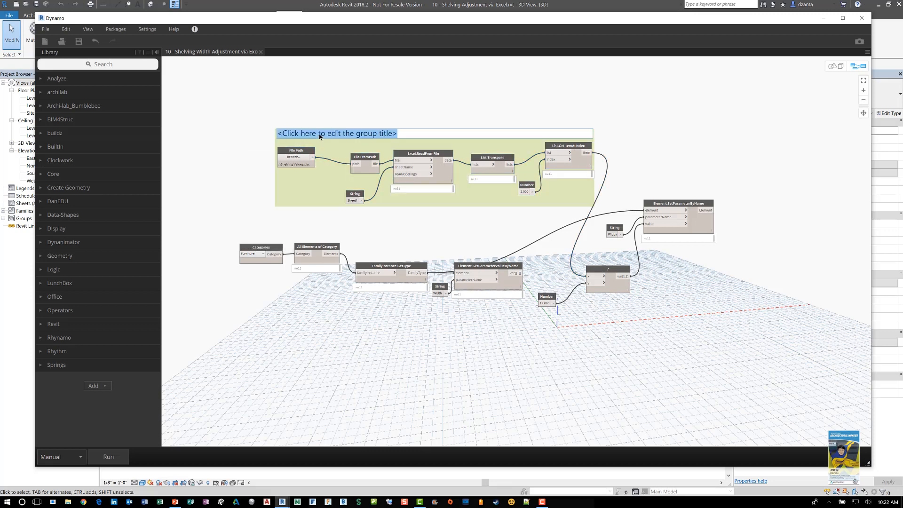
type("Read")
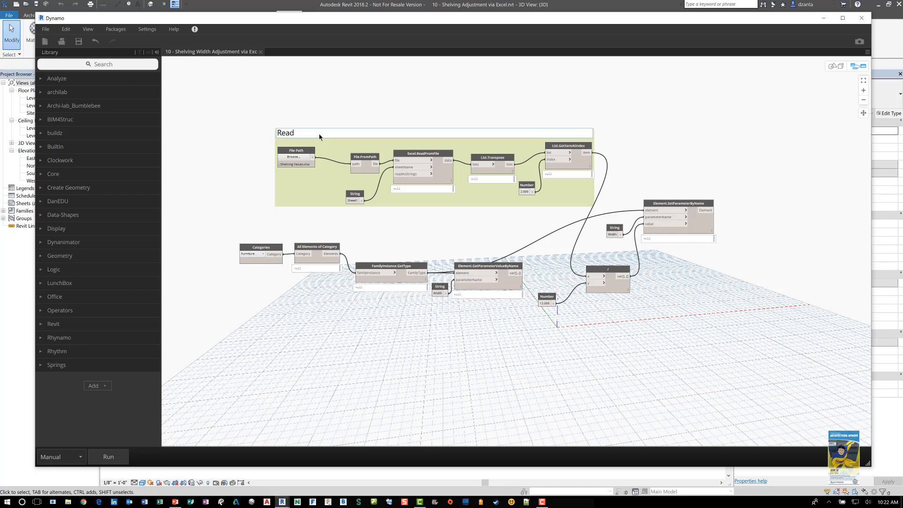
type("Data from Excel")
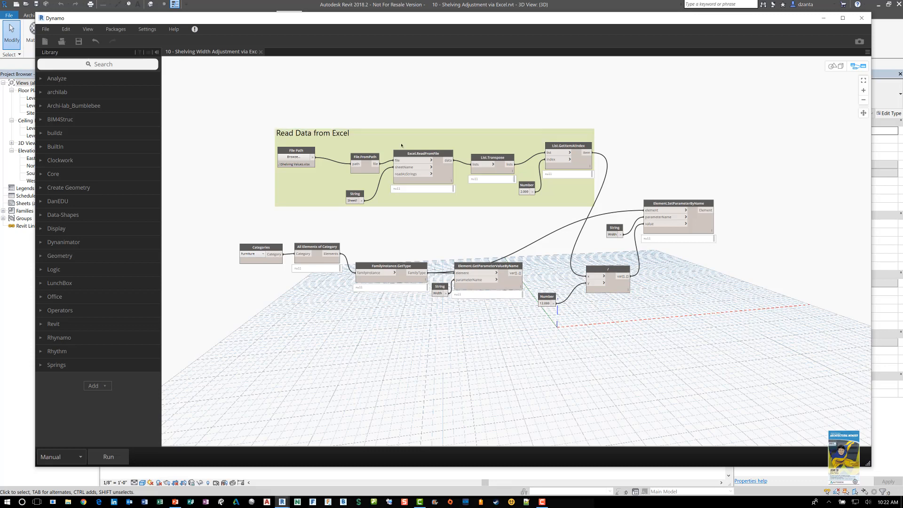
mouse_move(552, 335)
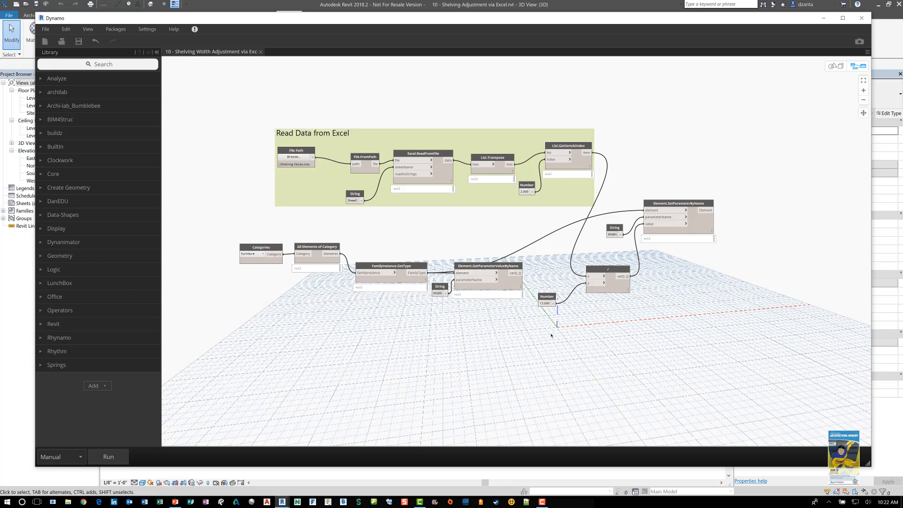
mouse_move(516, 325)
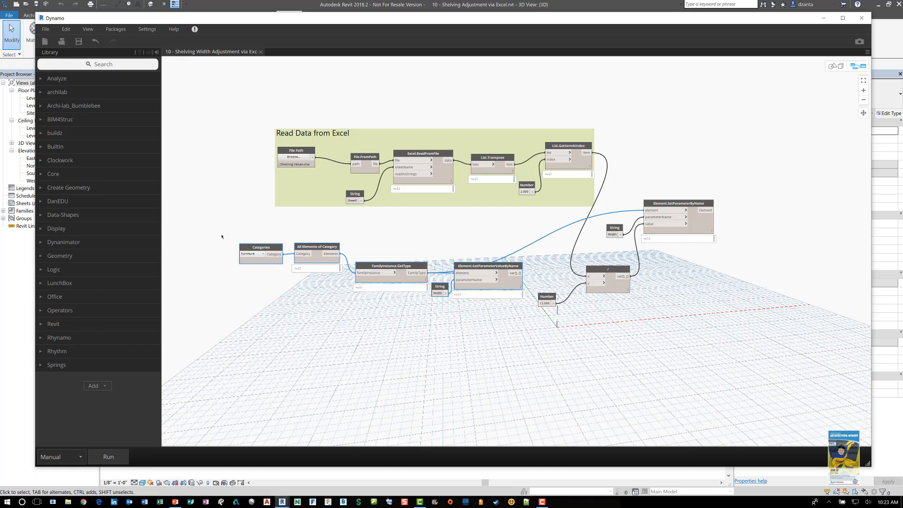
Step: Group the category, type and parameter nodes as 'Retrieving Type Parameter Data of Families'
right_click(262, 254)
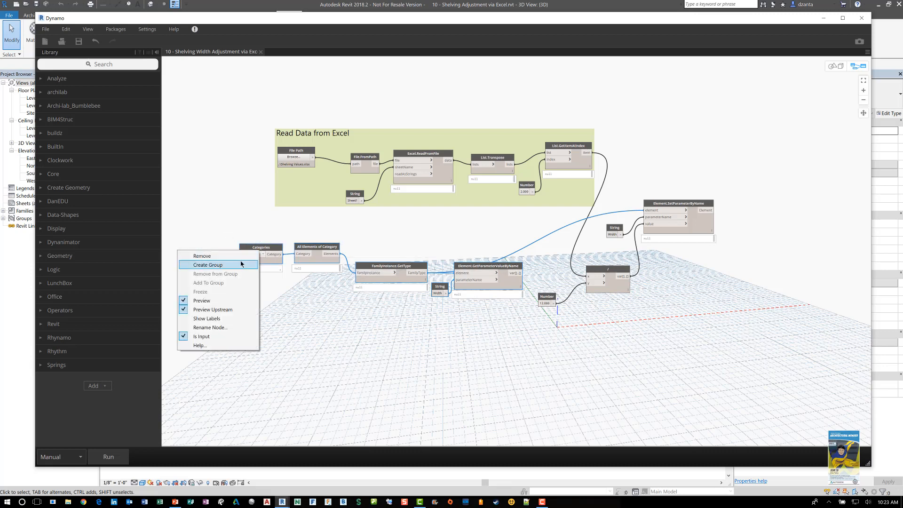
left_click(208, 265)
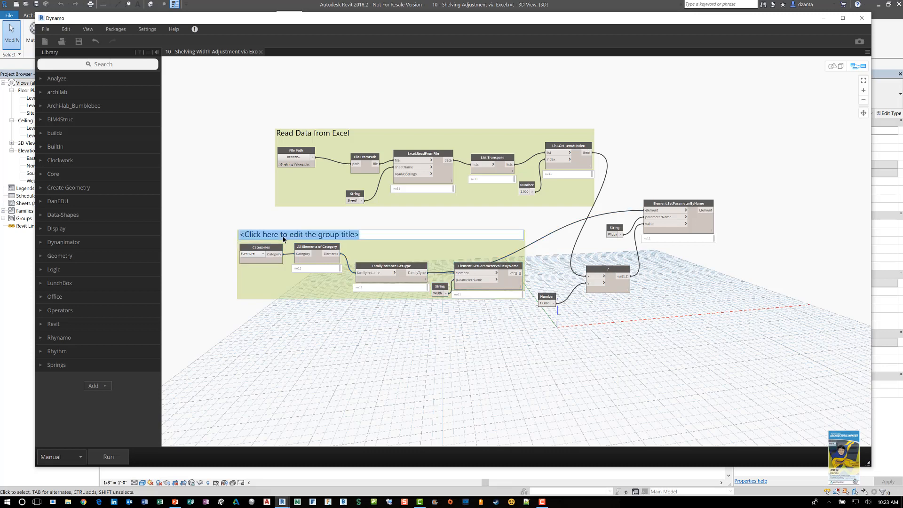
type("Retrieving Type Parameter")
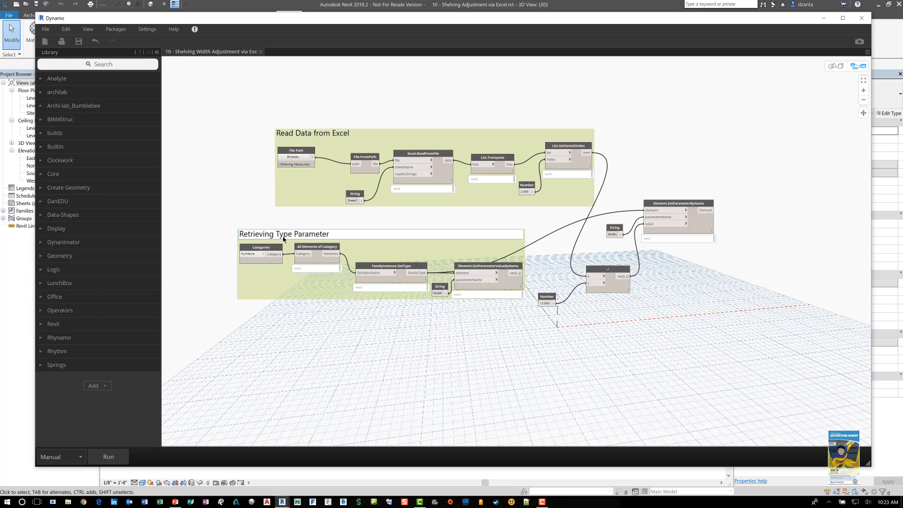
type("Data of")
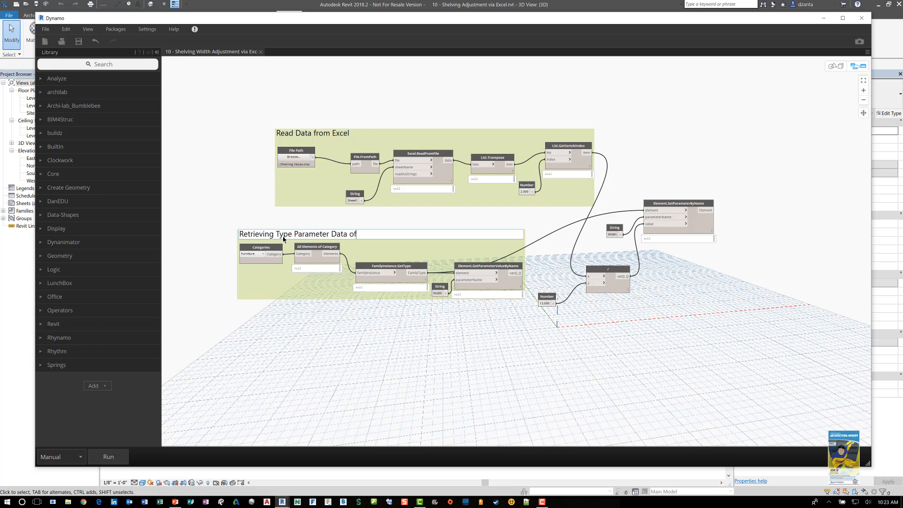
type("Families")
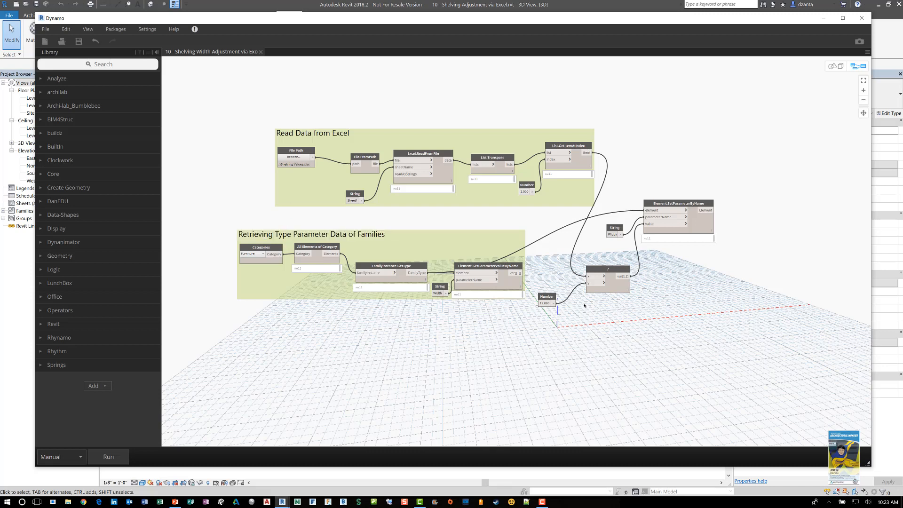
mouse_move(642, 263)
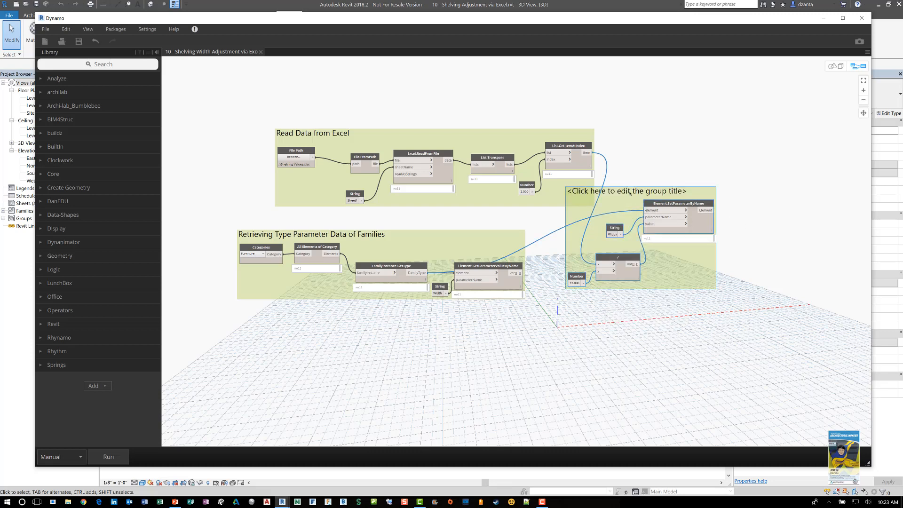
Step: Title the new group around the set-parameter nodes 'Push Data into Families'
left_click(626, 191)
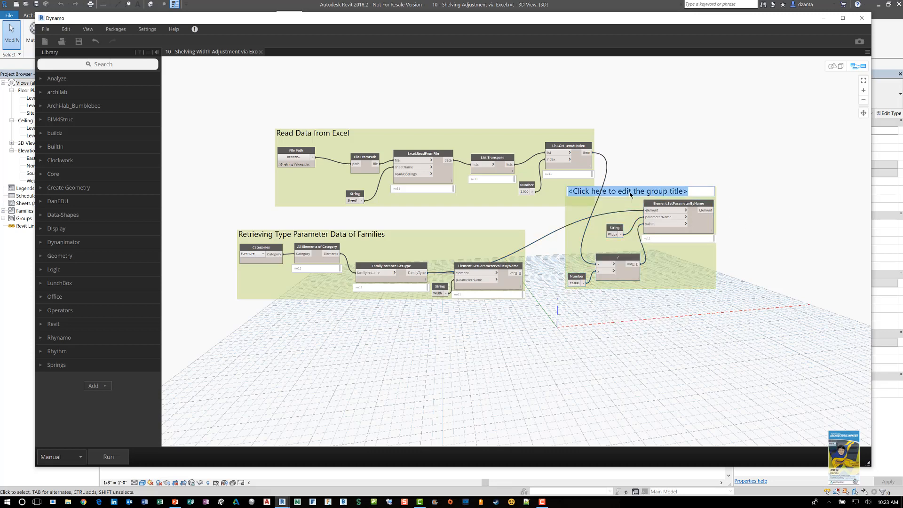
type("Push Data")
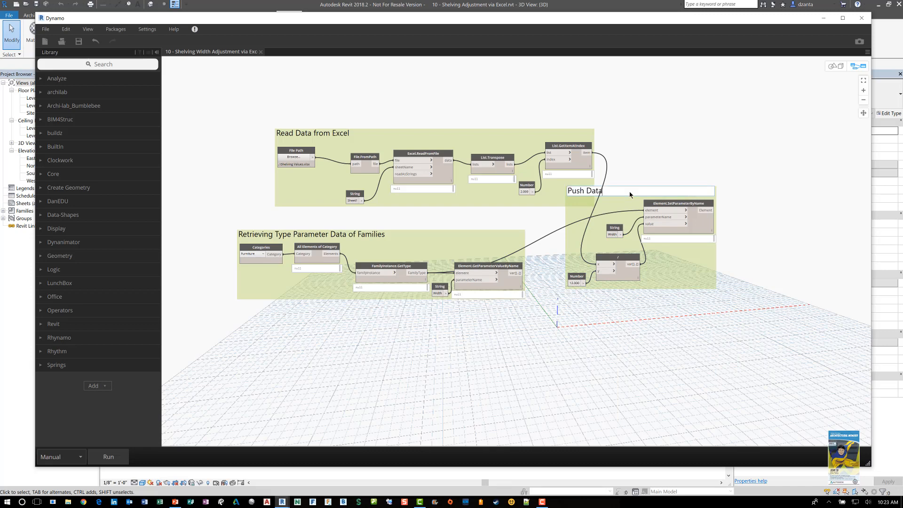
type("into")
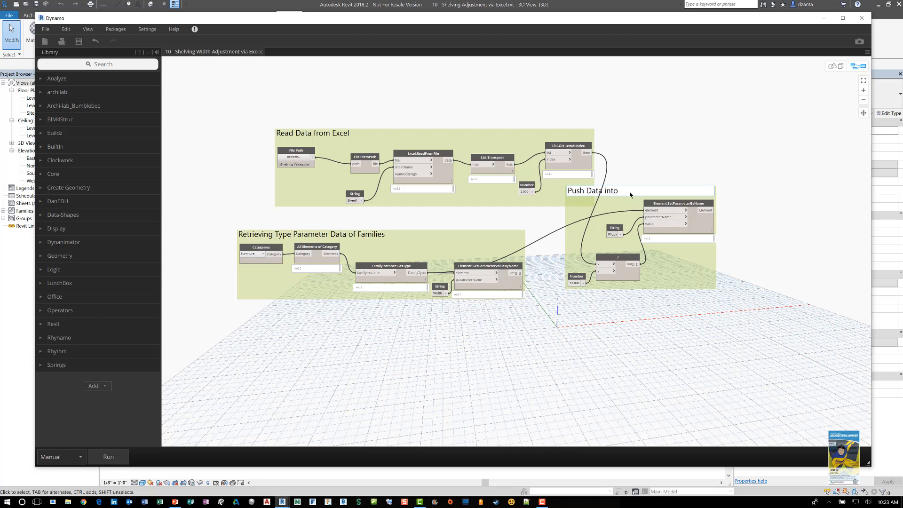
type("Families")
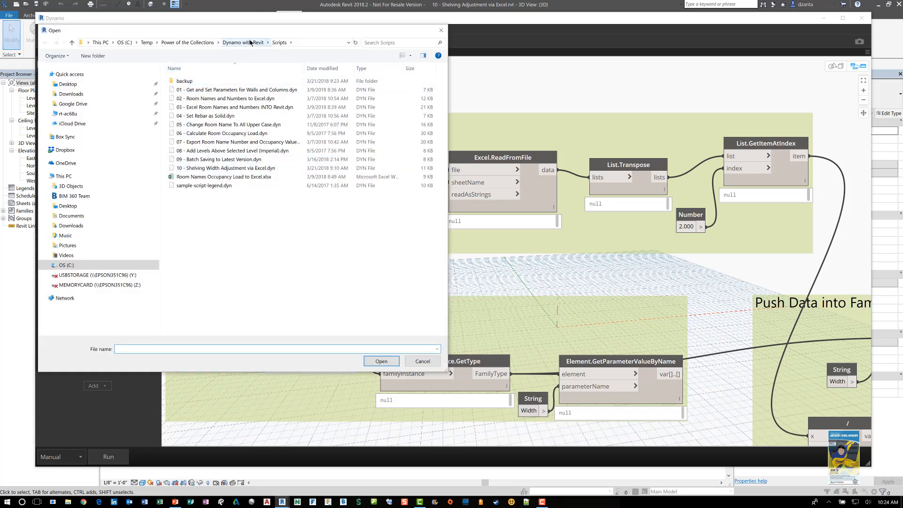
Step: Dismiss the file chooser and reposition the Excel reading nodes into a compact arrangement
left_click(243, 42)
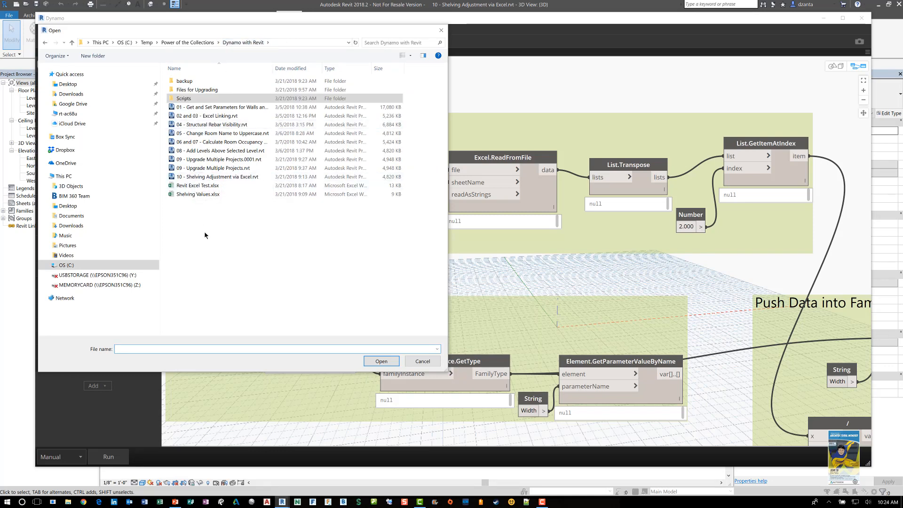
mouse_move(301, 239)
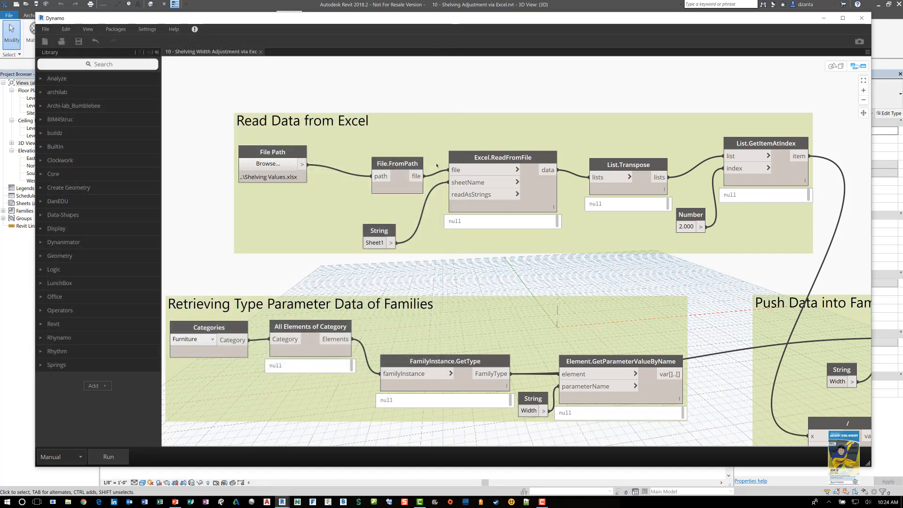
mouse_move(338, 134)
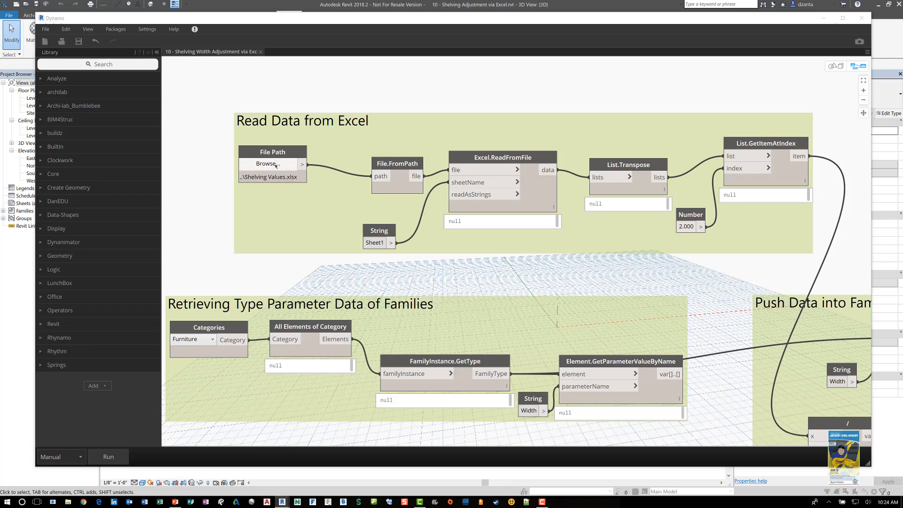
left_click(267, 164)
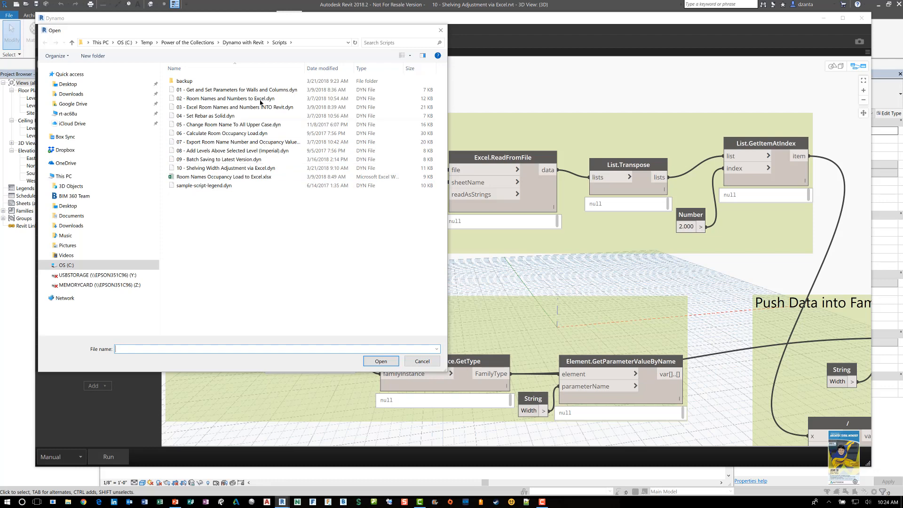
left_click(242, 42)
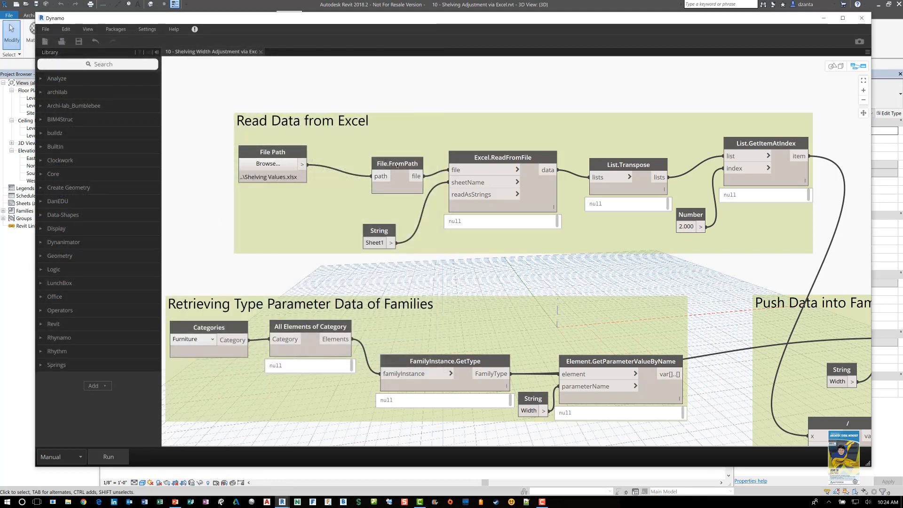
left_click(376, 157)
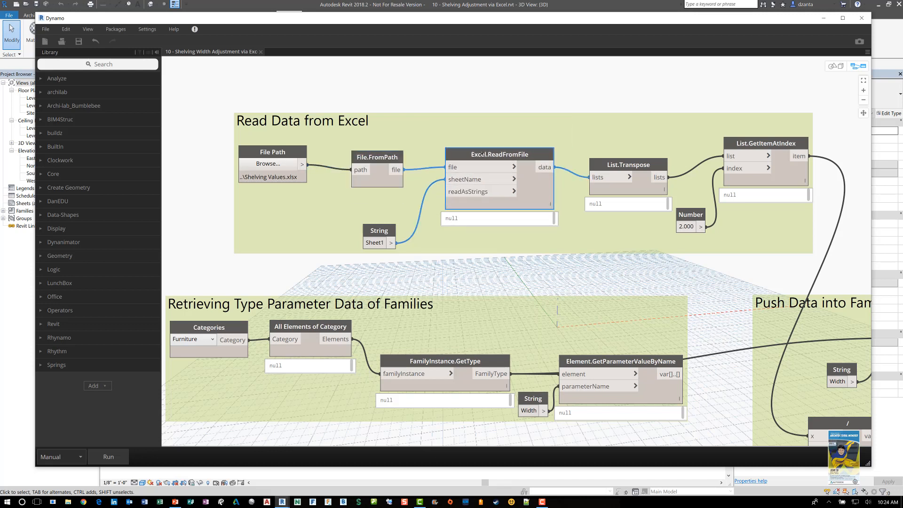
left_click(497, 154)
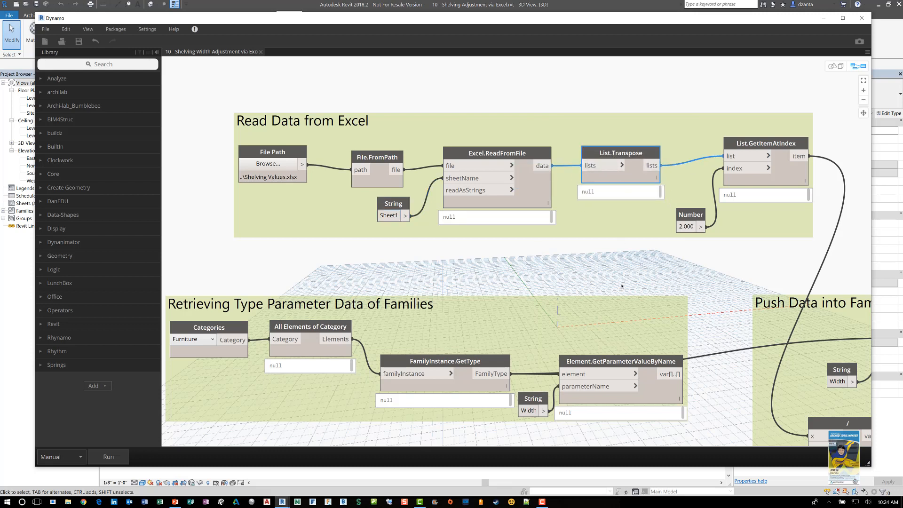
mouse_move(623, 271)
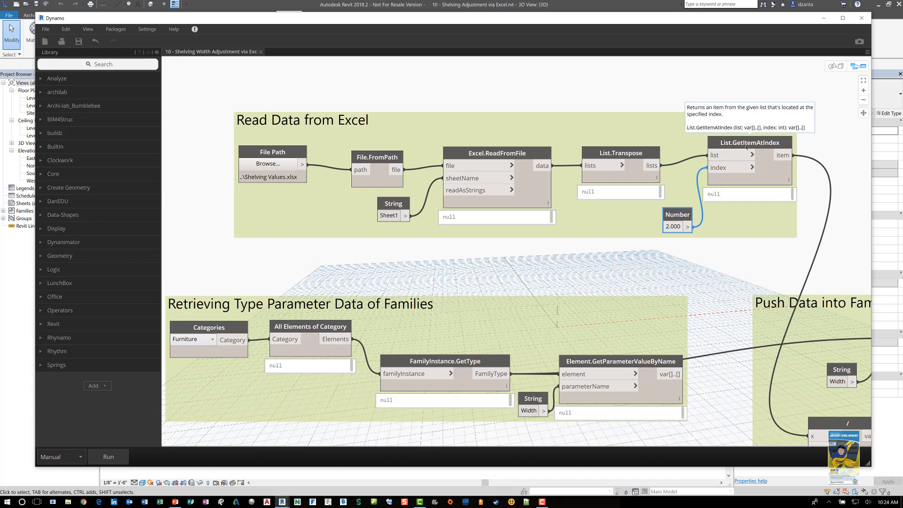
mouse_move(692, 231)
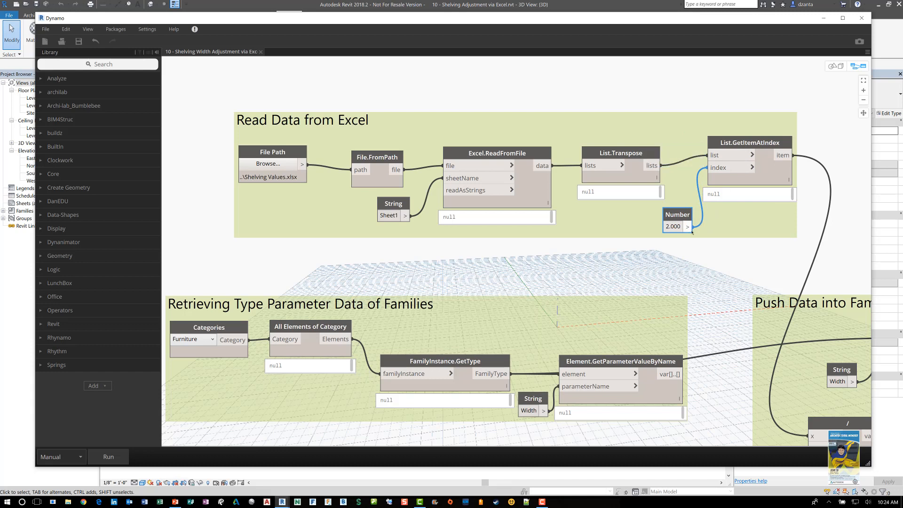
mouse_move(689, 235)
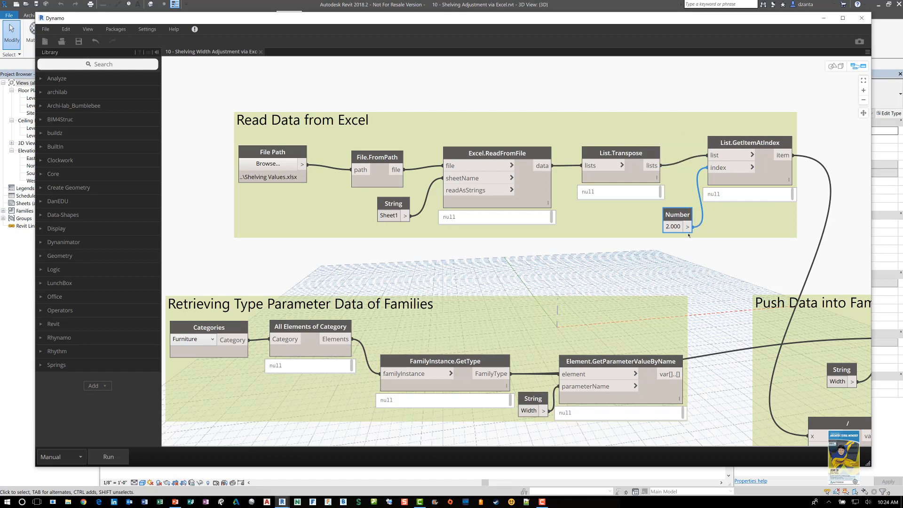
mouse_move(619, 277)
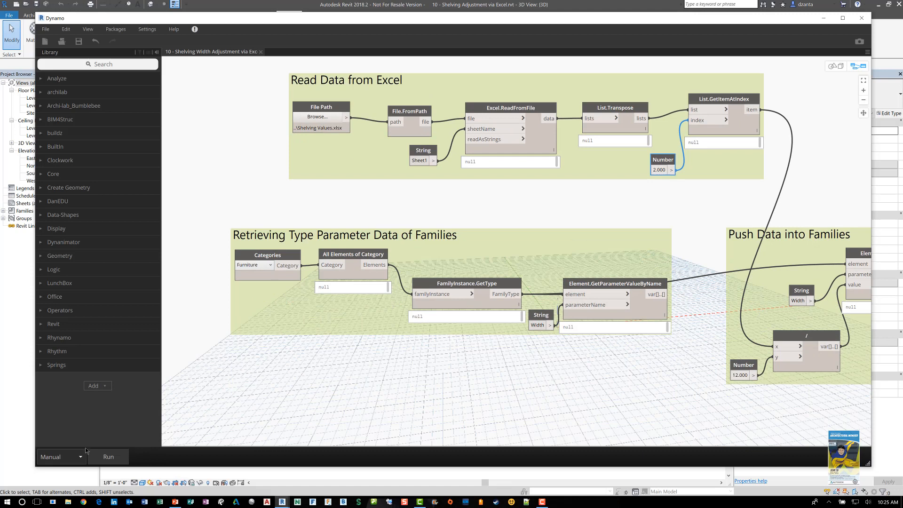
mouse_move(429, 366)
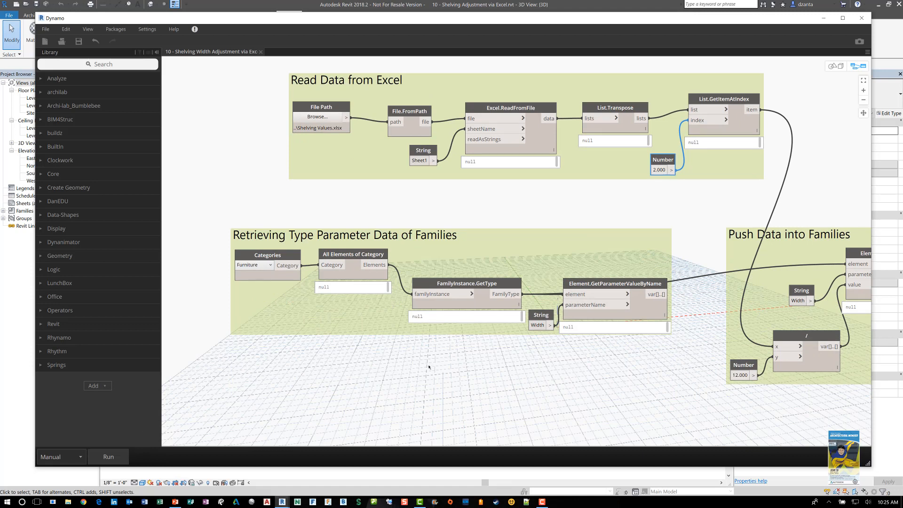
mouse_move(585, 164)
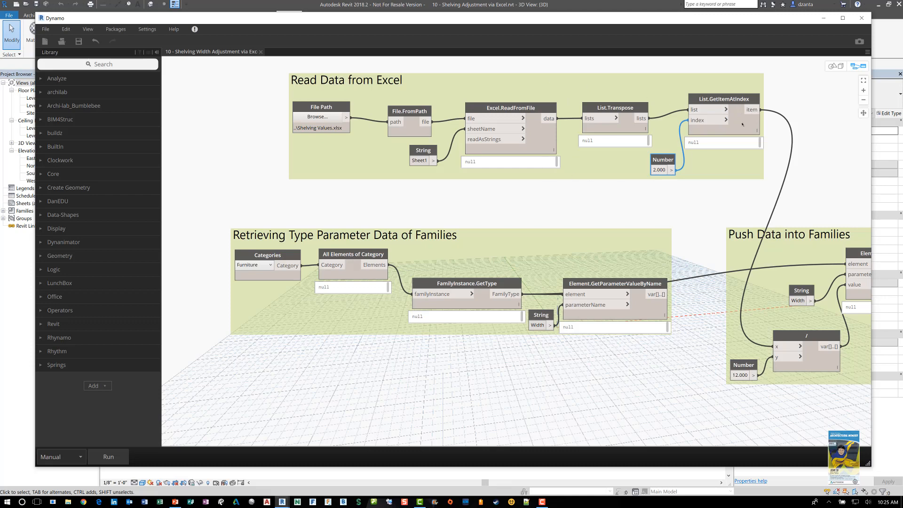
mouse_move(675, 142)
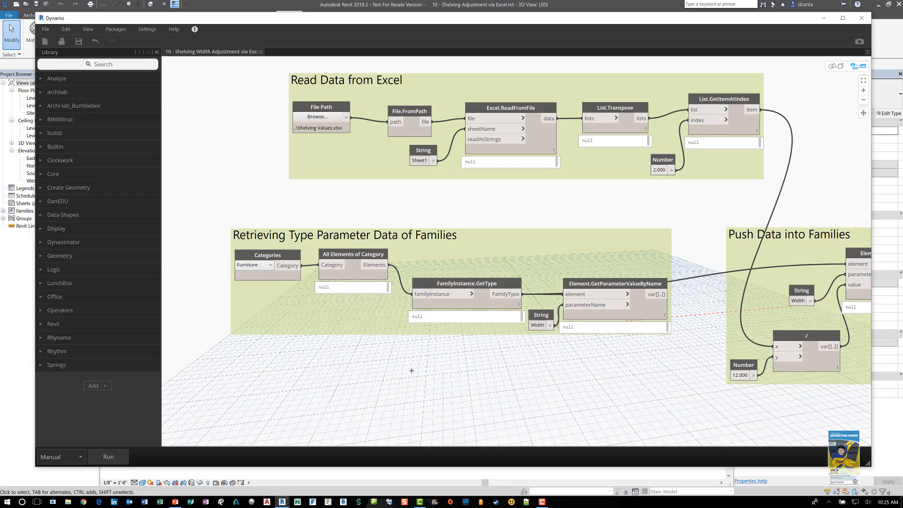
mouse_move(375, 353)
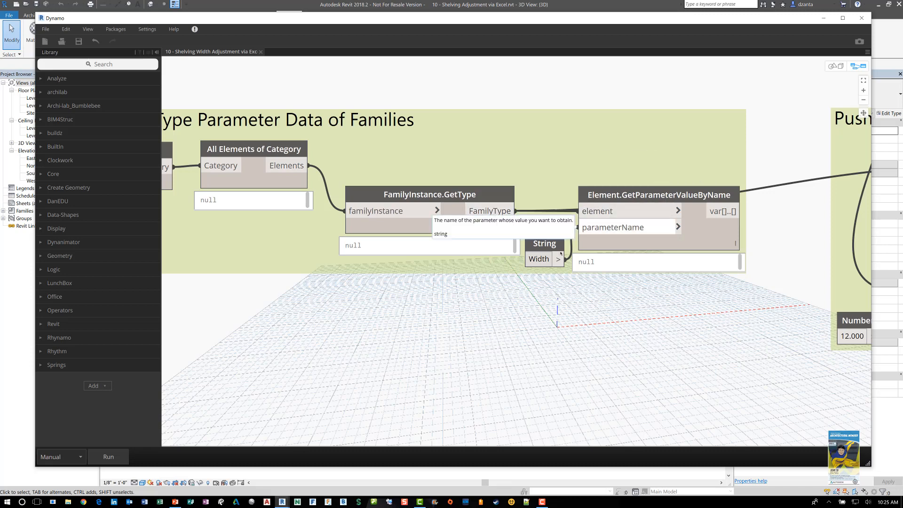
mouse_move(550, 259)
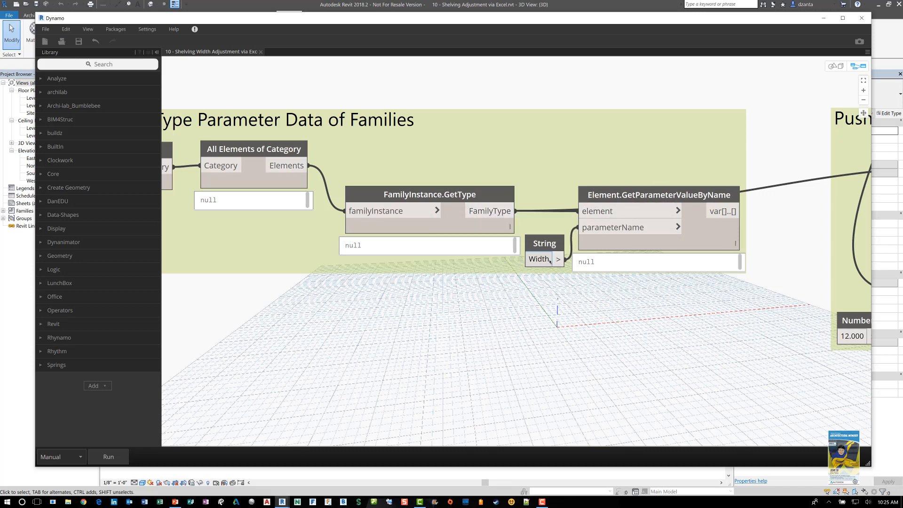
mouse_move(618, 361)
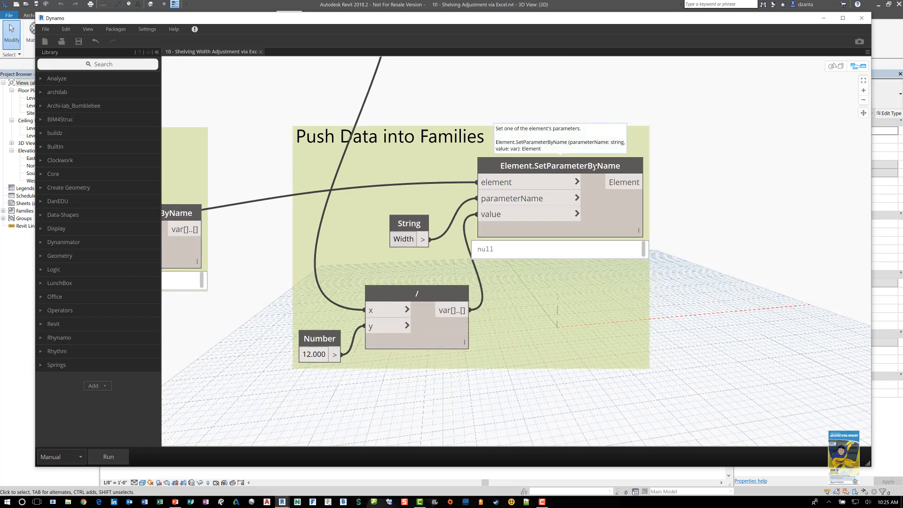
mouse_move(596, 166)
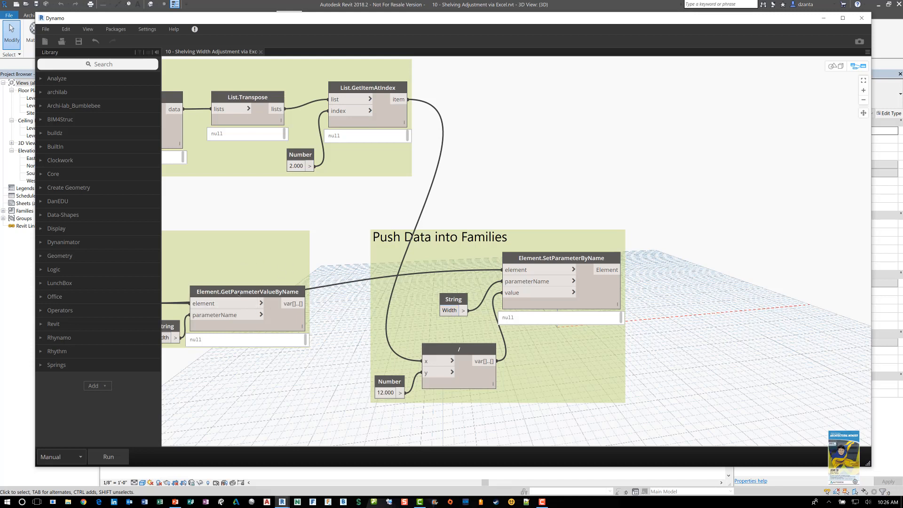
mouse_move(354, 371)
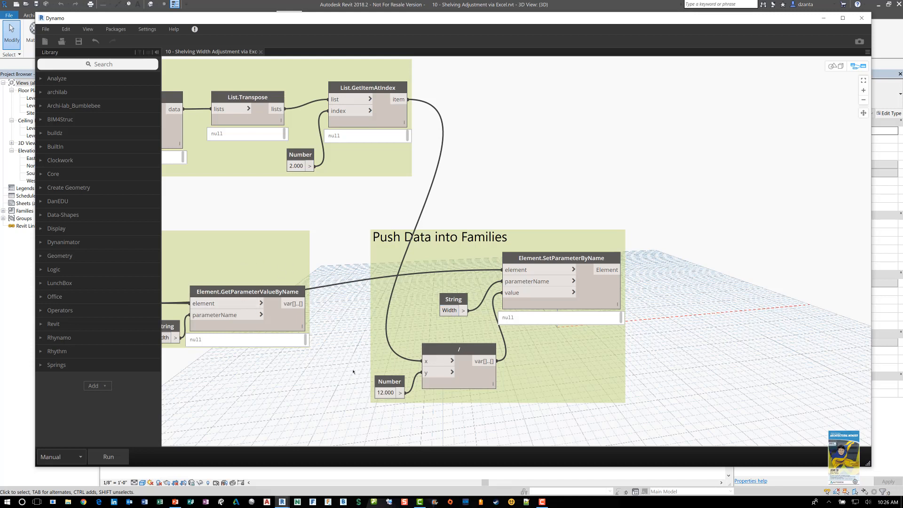
mouse_move(459, 348)
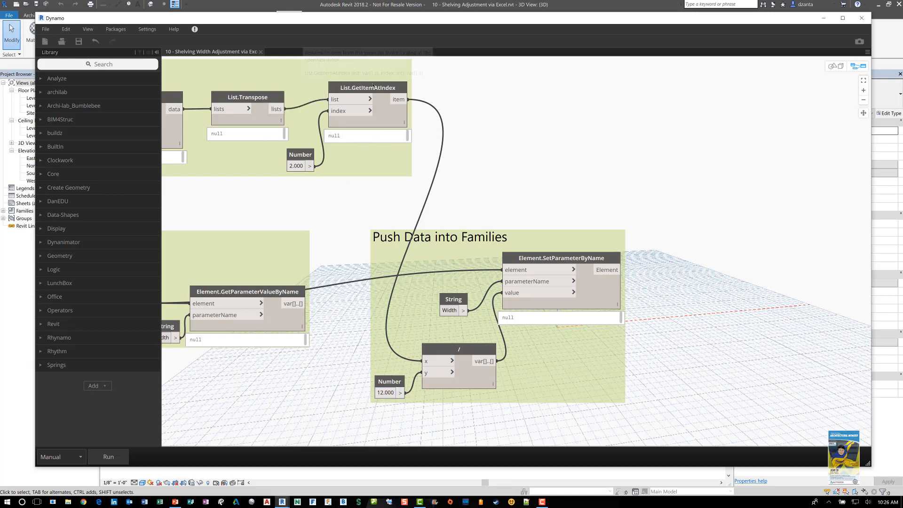
mouse_move(367, 87)
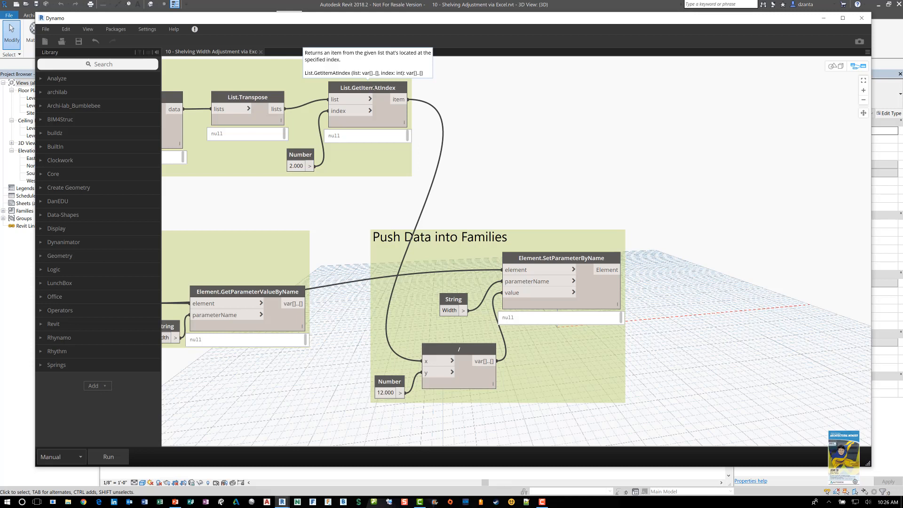
mouse_move(410, 367)
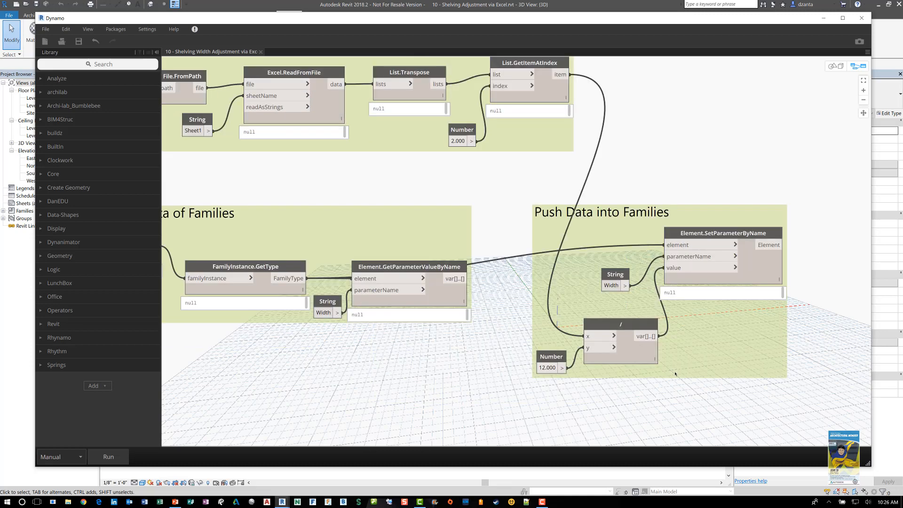
Step: Run the graph so the Excel widths are written to the shelving family types
left_click(109, 457)
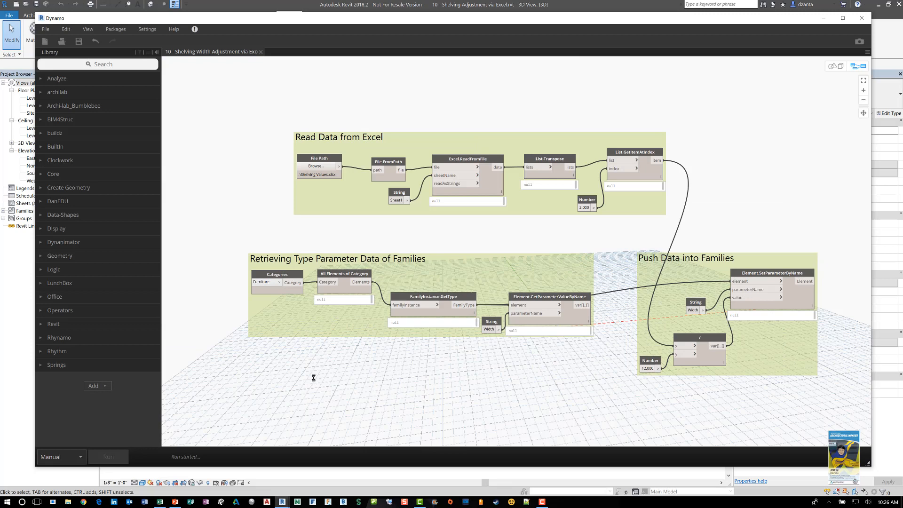
left_click(108, 456)
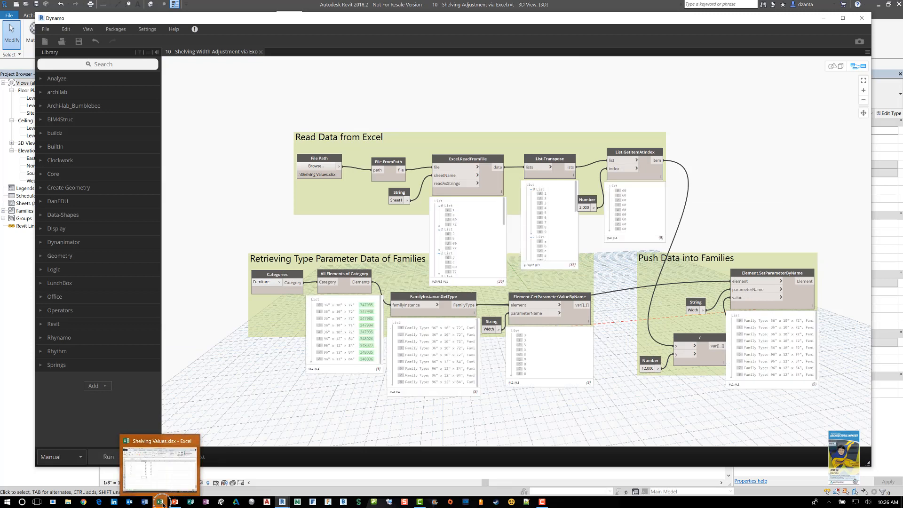
Step: Bring Shelving Values.xlsx to the front and review its nine rows with 60 and 72 values
left_click(160, 501)
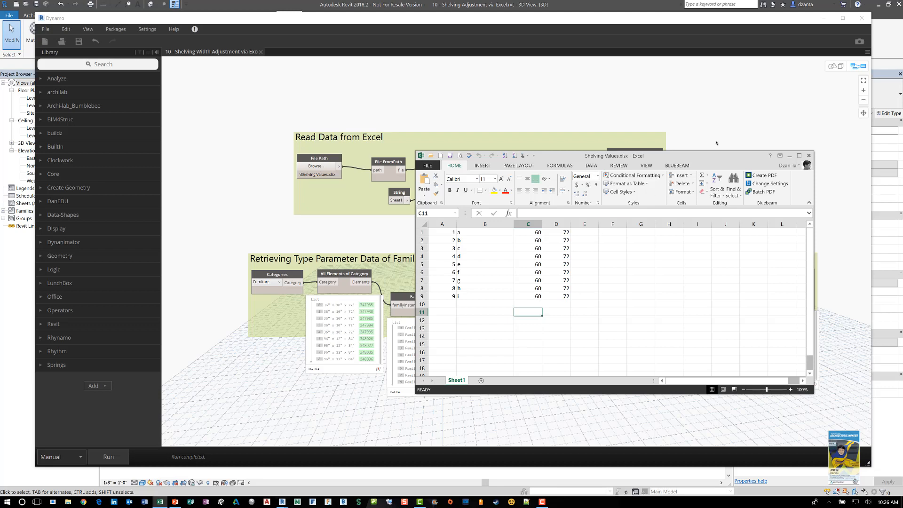
left_click(809, 155)
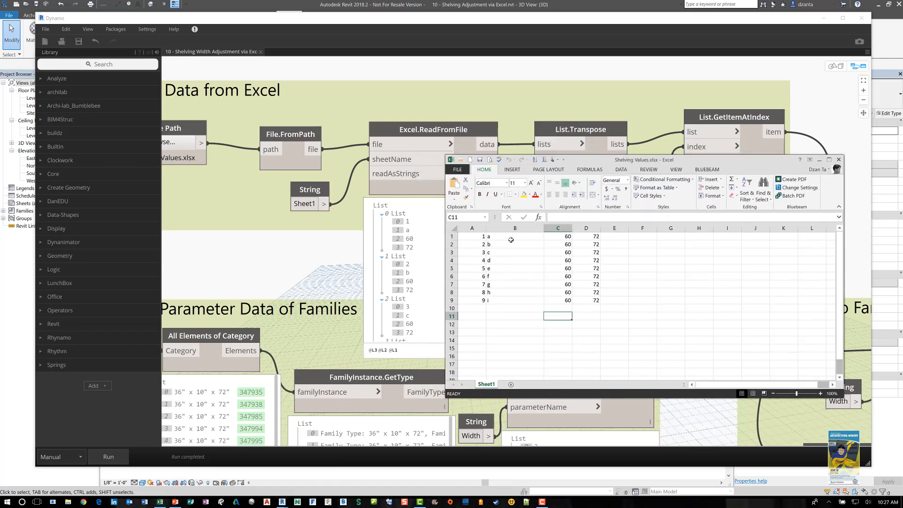
mouse_move(420, 262)
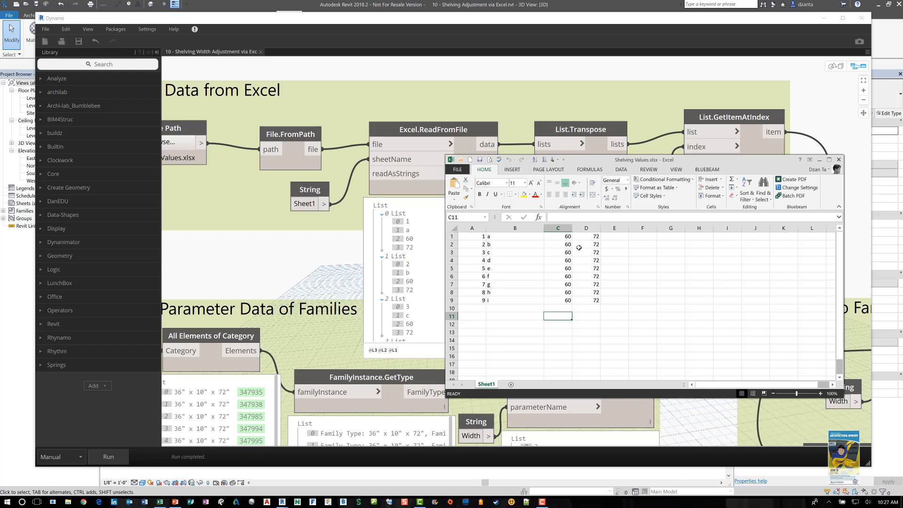
mouse_move(606, 270)
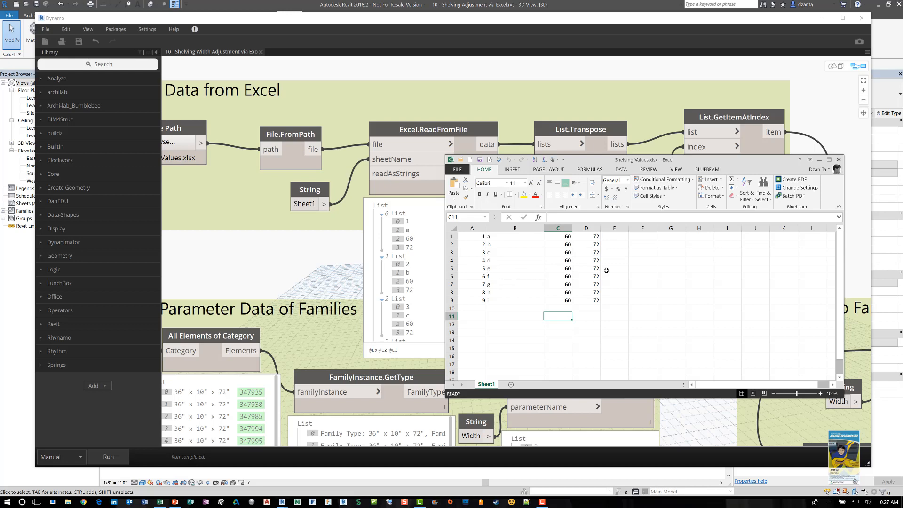
left_click(708, 169)
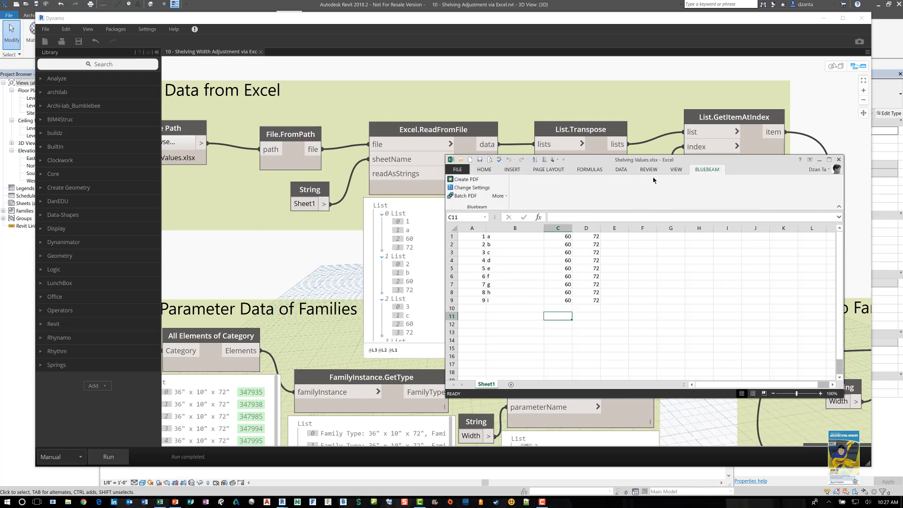
left_click(484, 169)
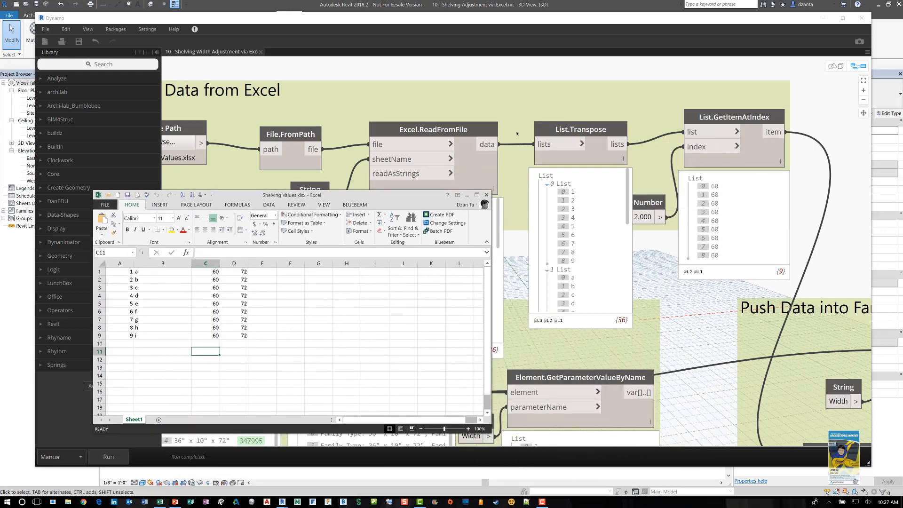
mouse_move(578, 130)
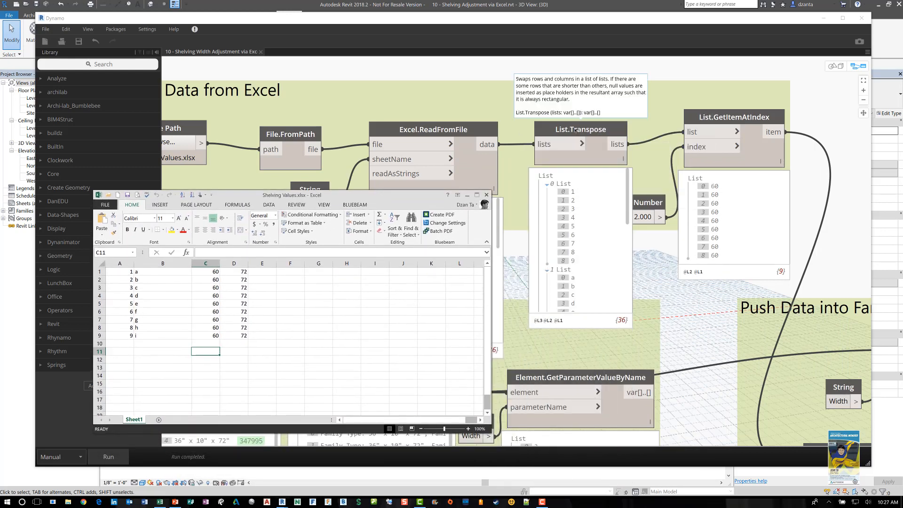
mouse_move(625, 201)
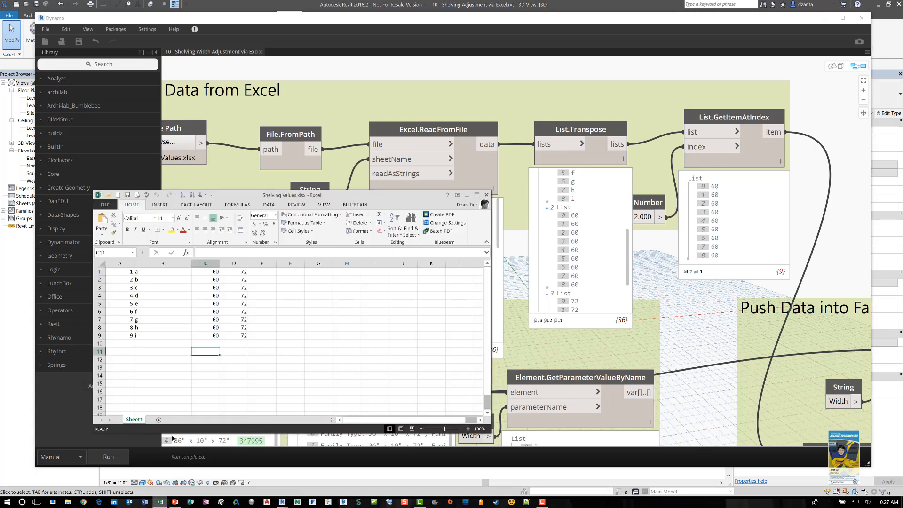
mouse_move(152, 300)
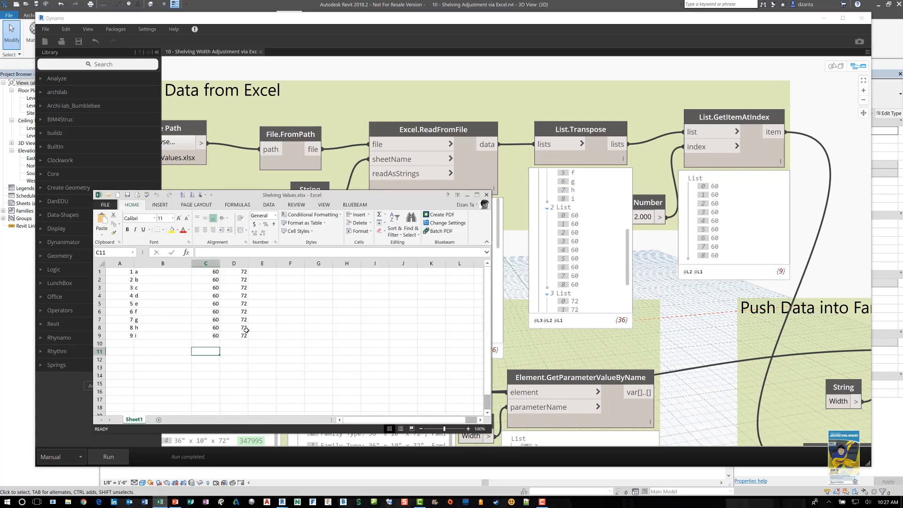
mouse_move(594, 184)
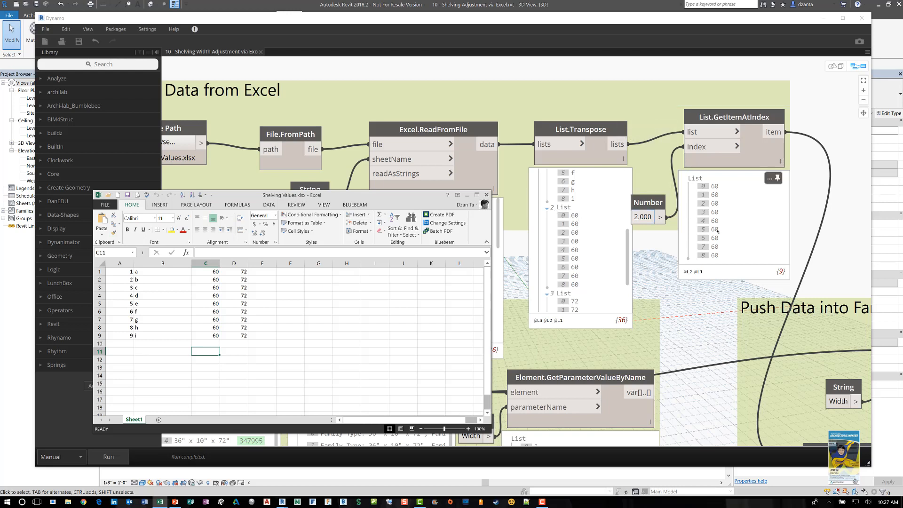
left_click(486, 194)
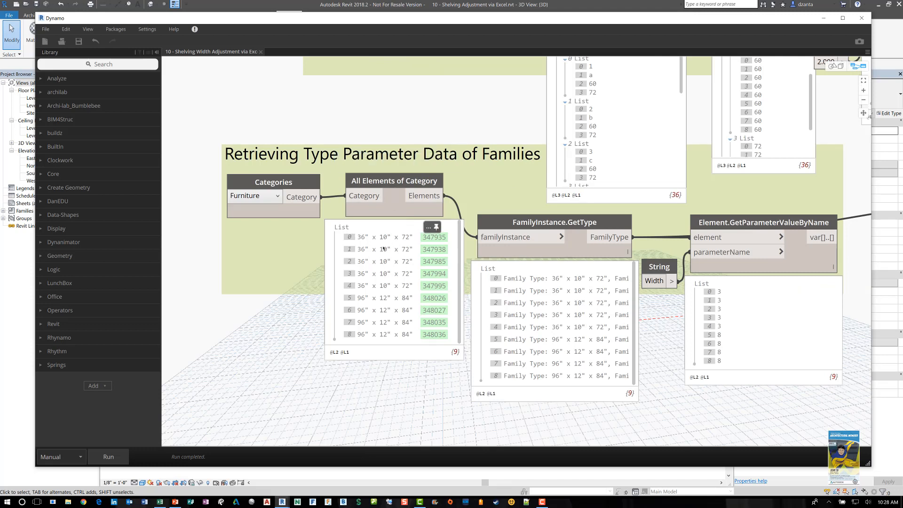
mouse_move(519, 262)
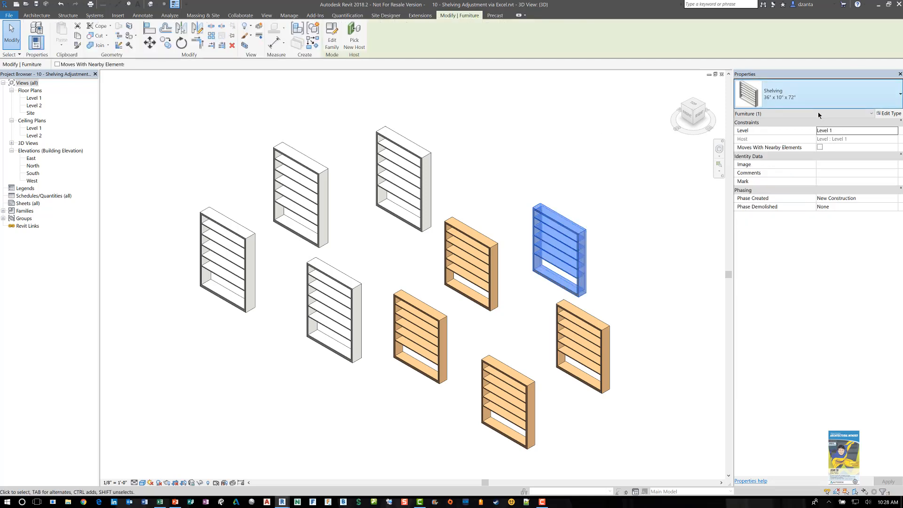
left_click(892, 113)
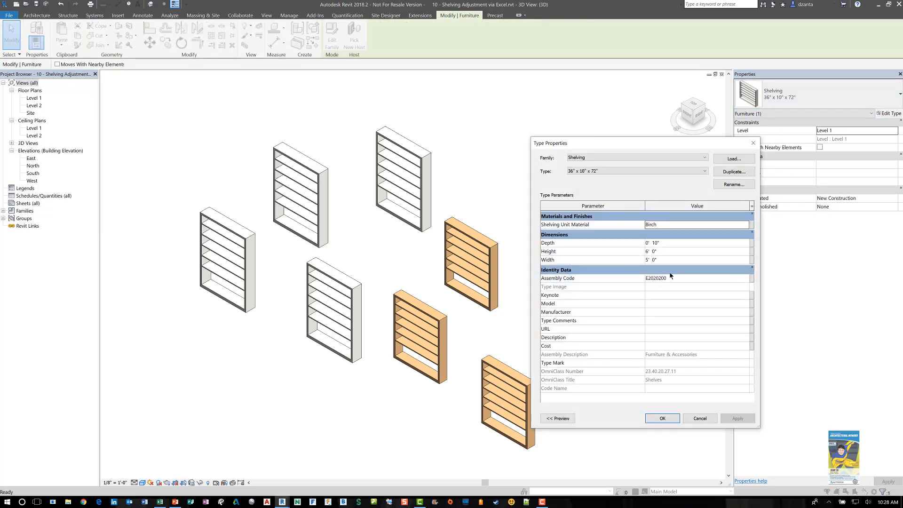
left_click(651, 259)
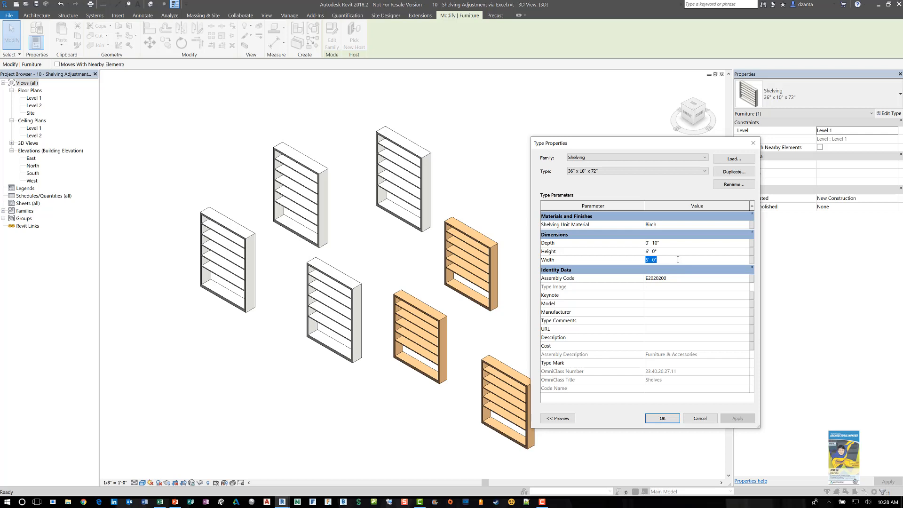
mouse_move(675, 347)
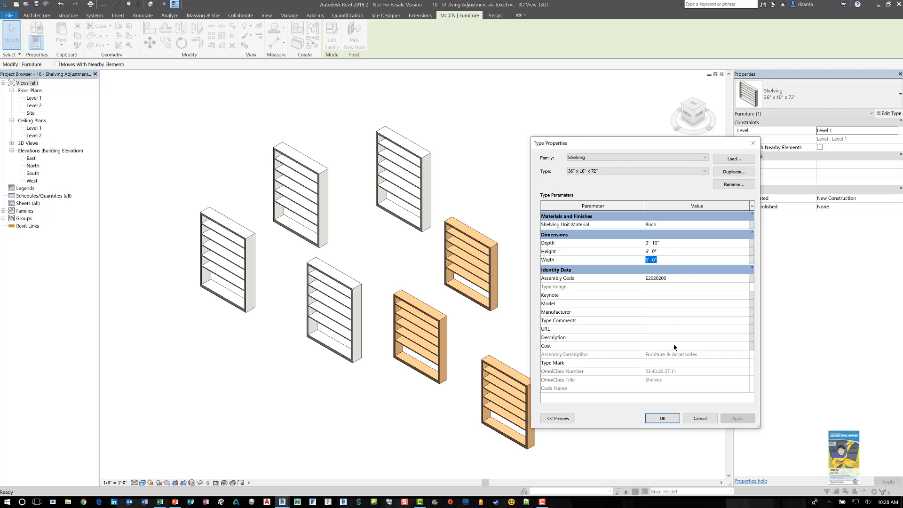
left_click(663, 417)
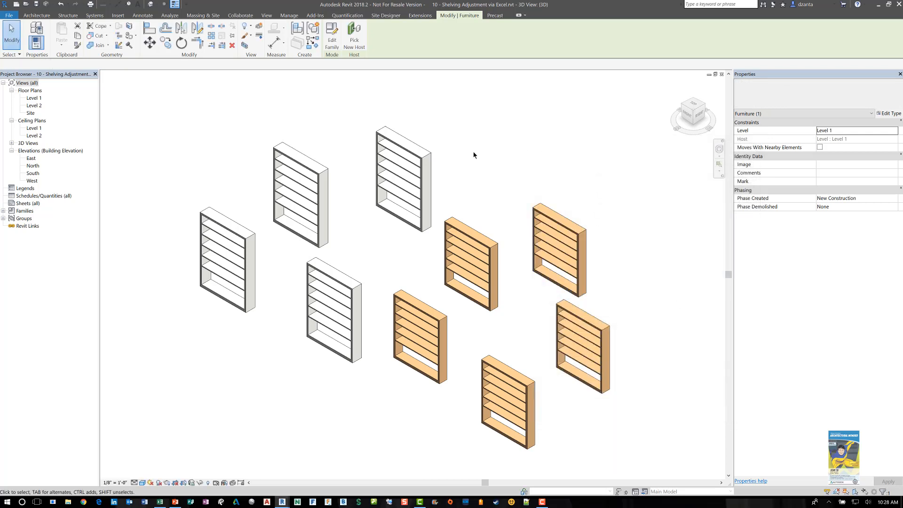
left_click(401, 179)
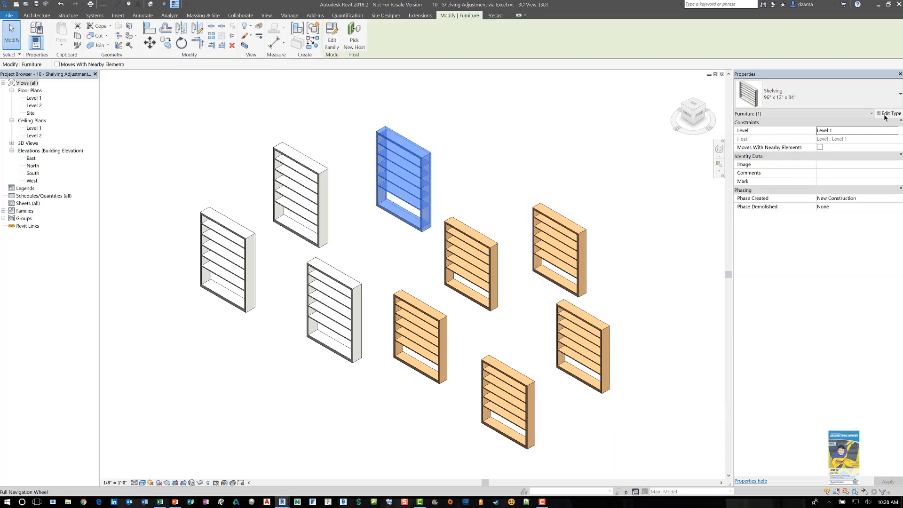
left_click(888, 99)
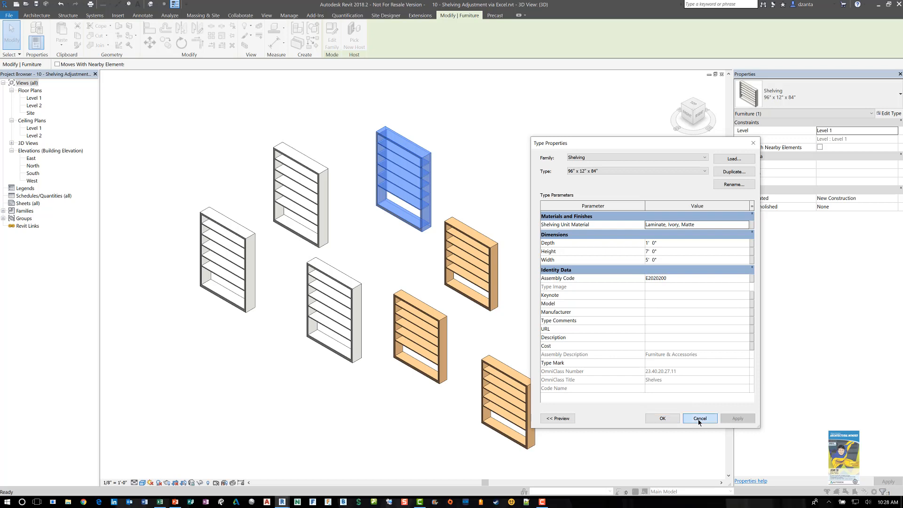
left_click(700, 418)
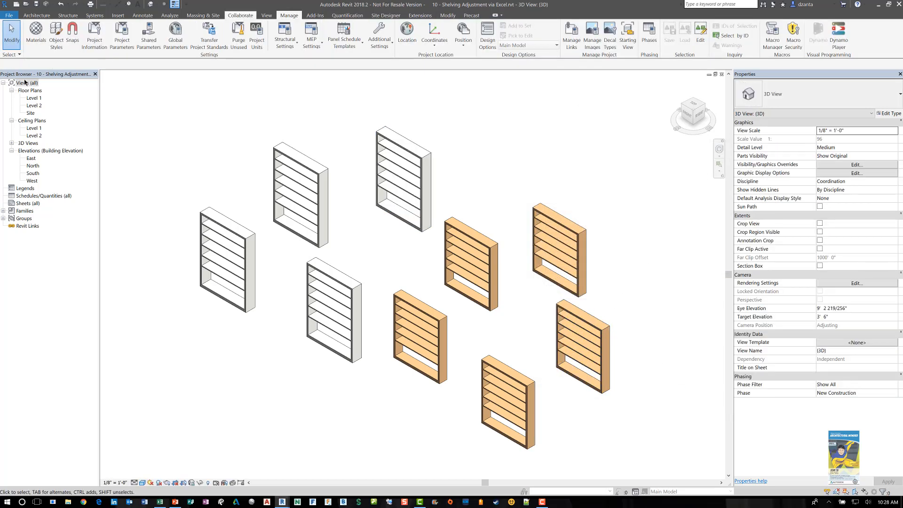